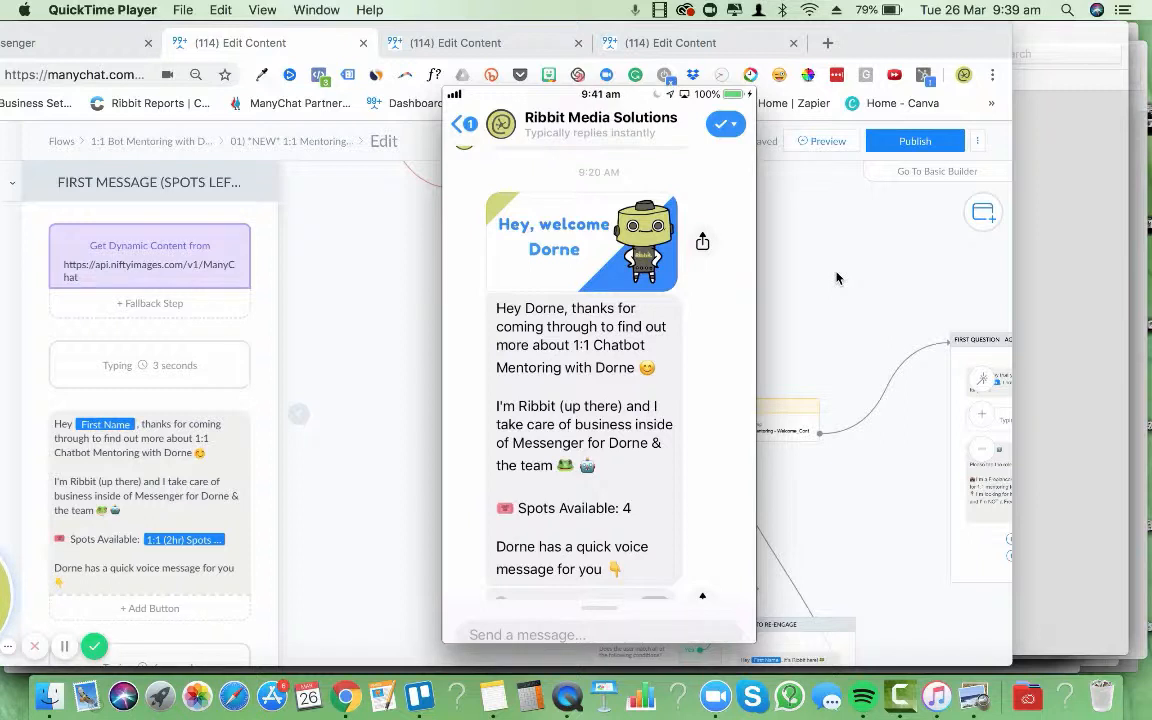
# Step: Scroll through the welcome message preview with its greeting and spots-available text
pyautogui.scroll(-3)
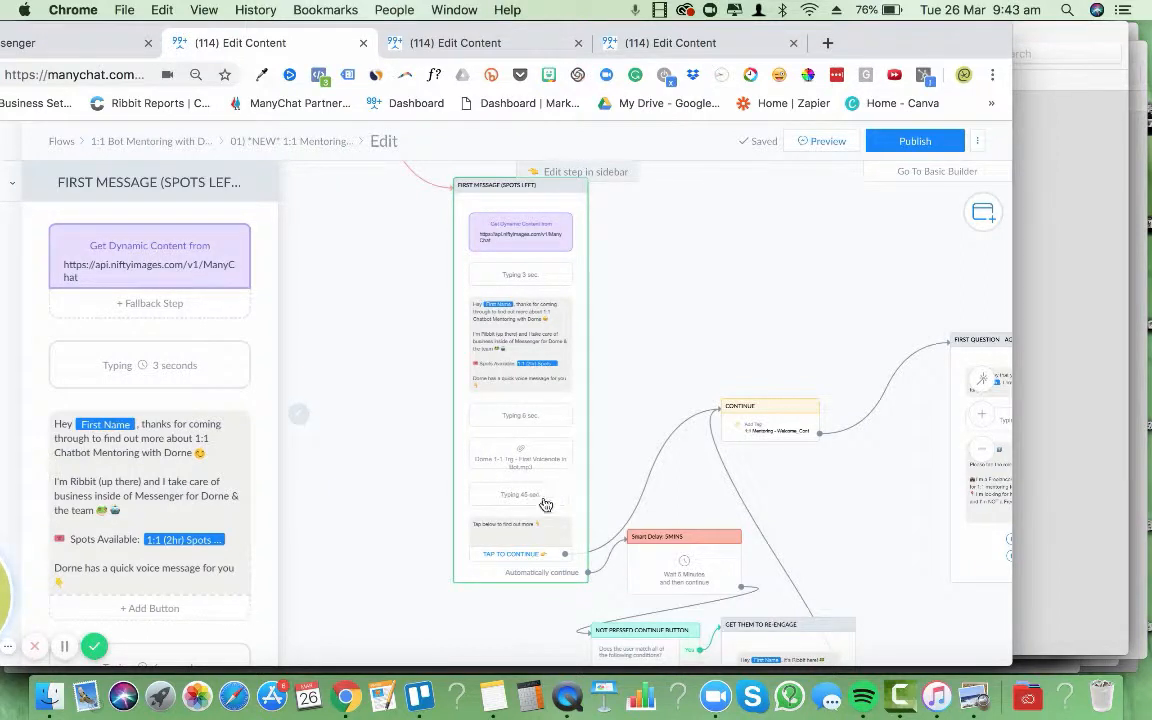
pyautogui.moveTo(544, 488)
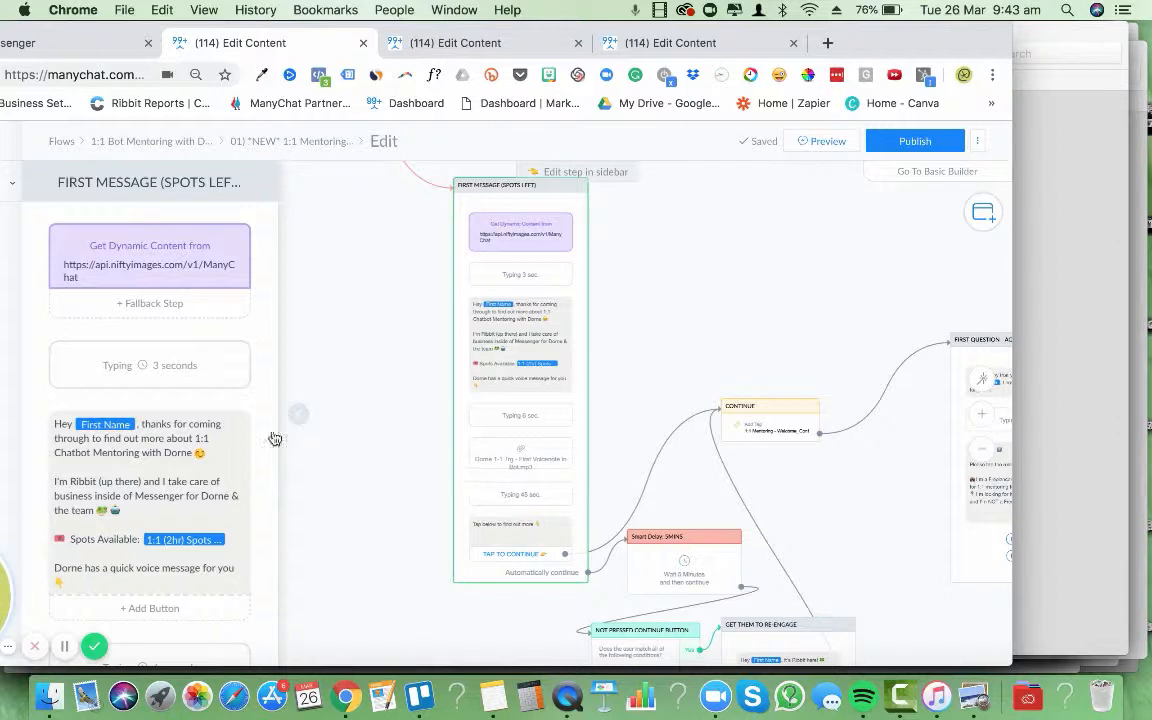
pyautogui.scroll(-3)
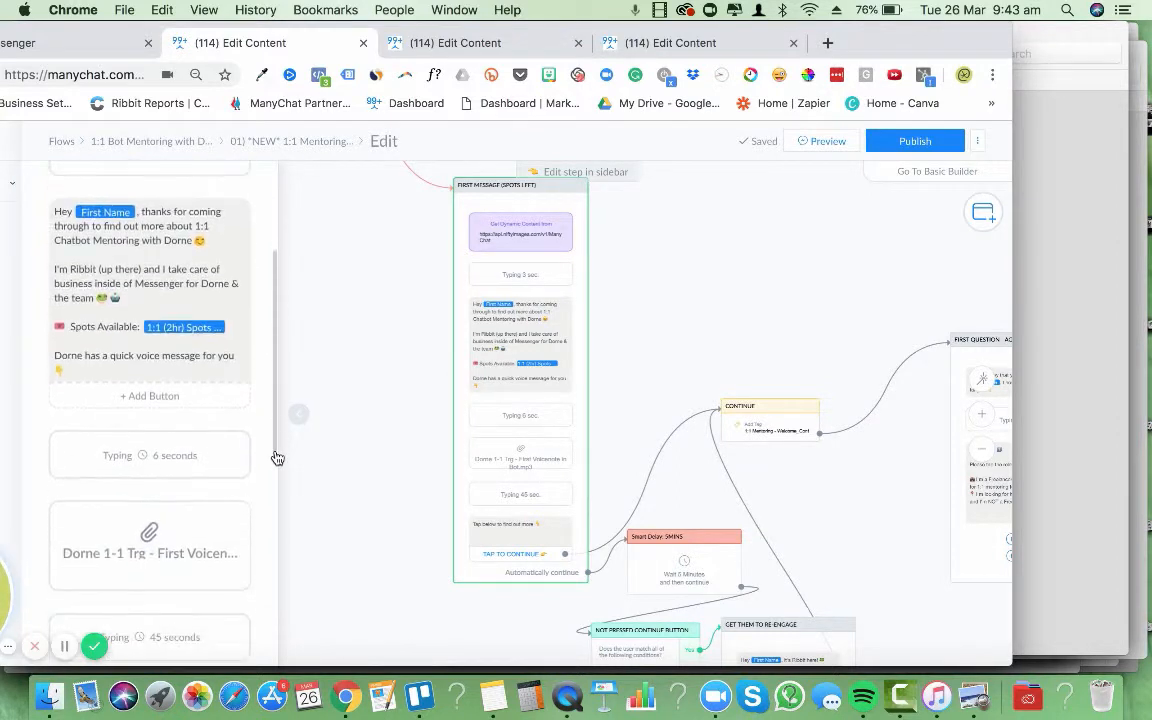
pyautogui.scroll(-3)
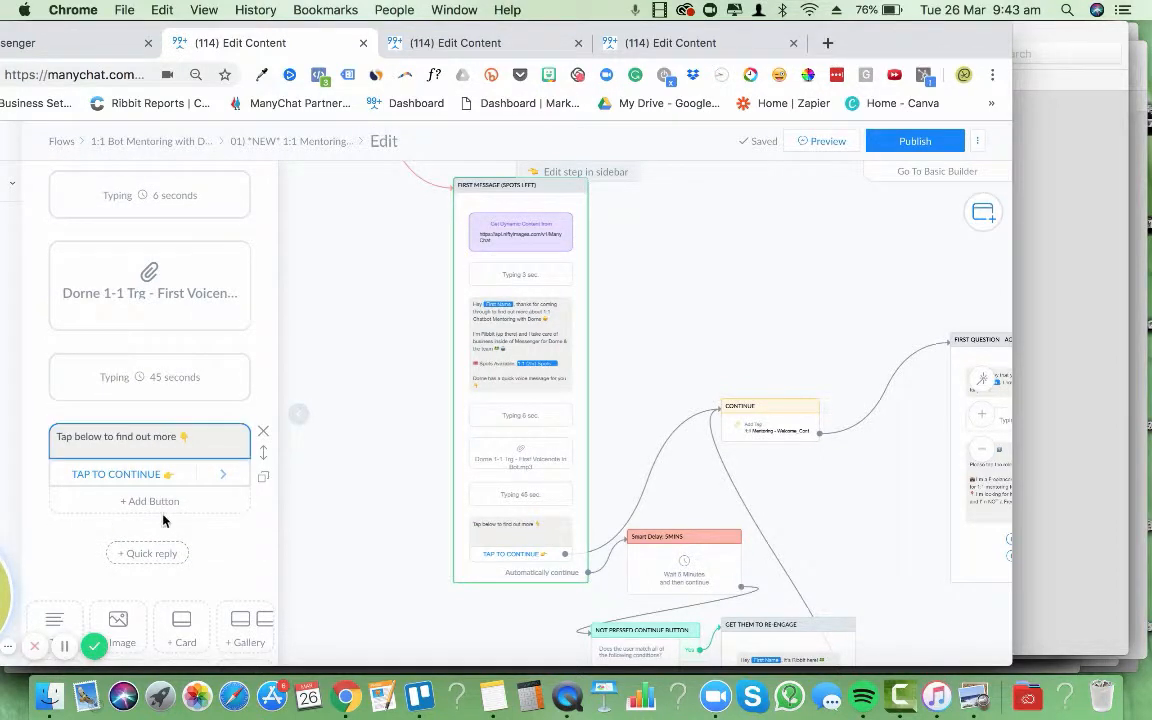
pyautogui.click(150, 292)
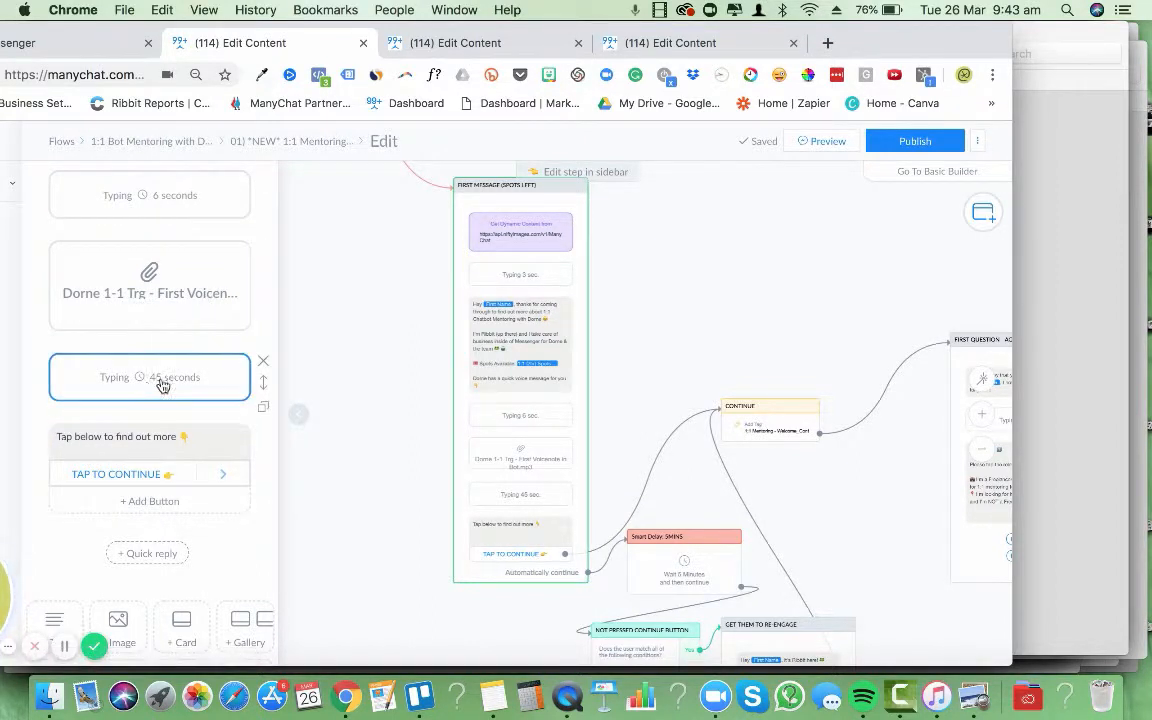
pyautogui.click(148, 284)
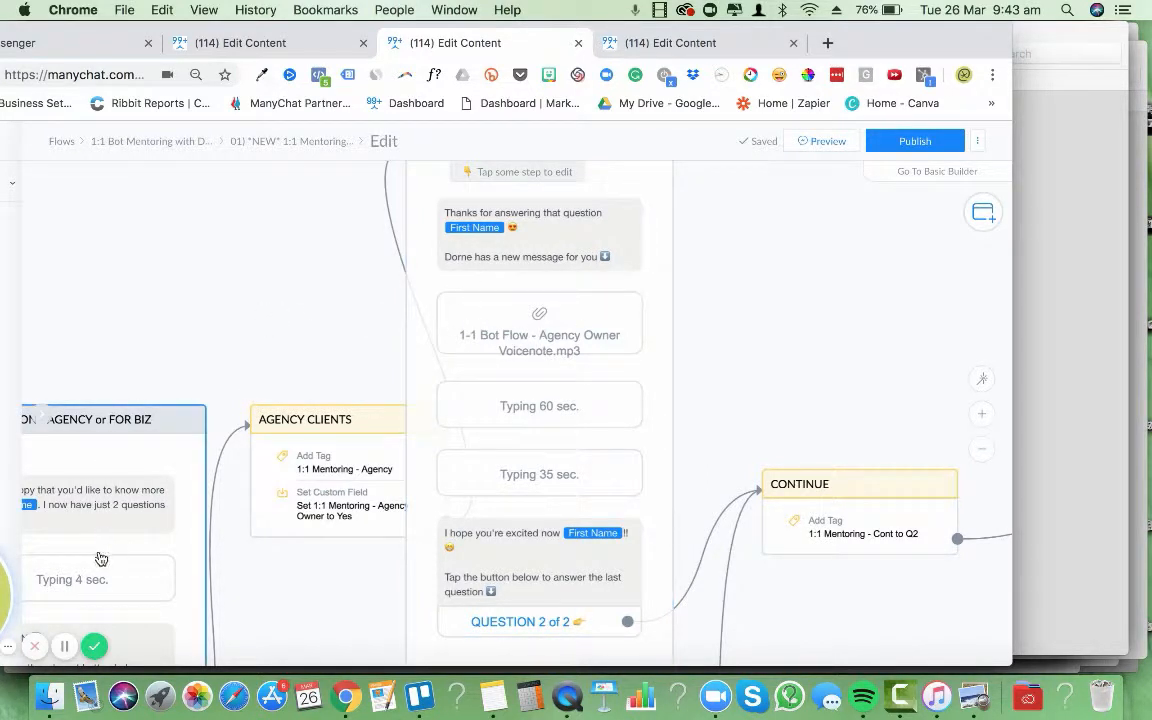
pyautogui.moveTo(280, 322)
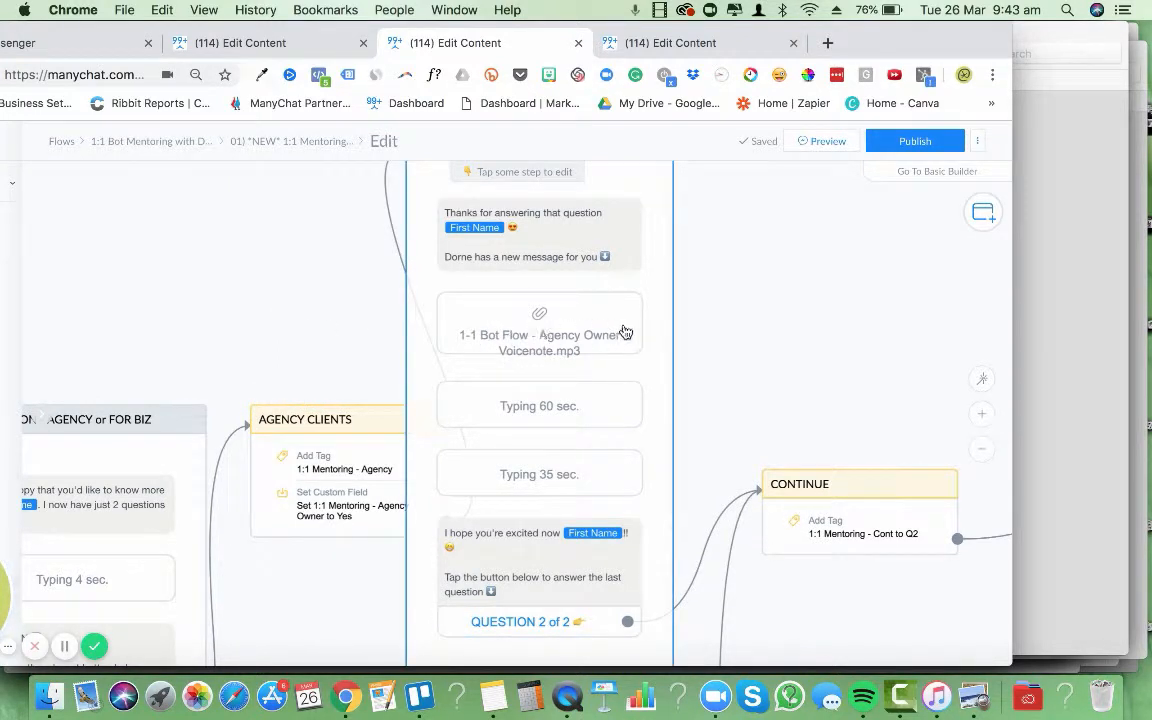
pyautogui.moveTo(502, 280)
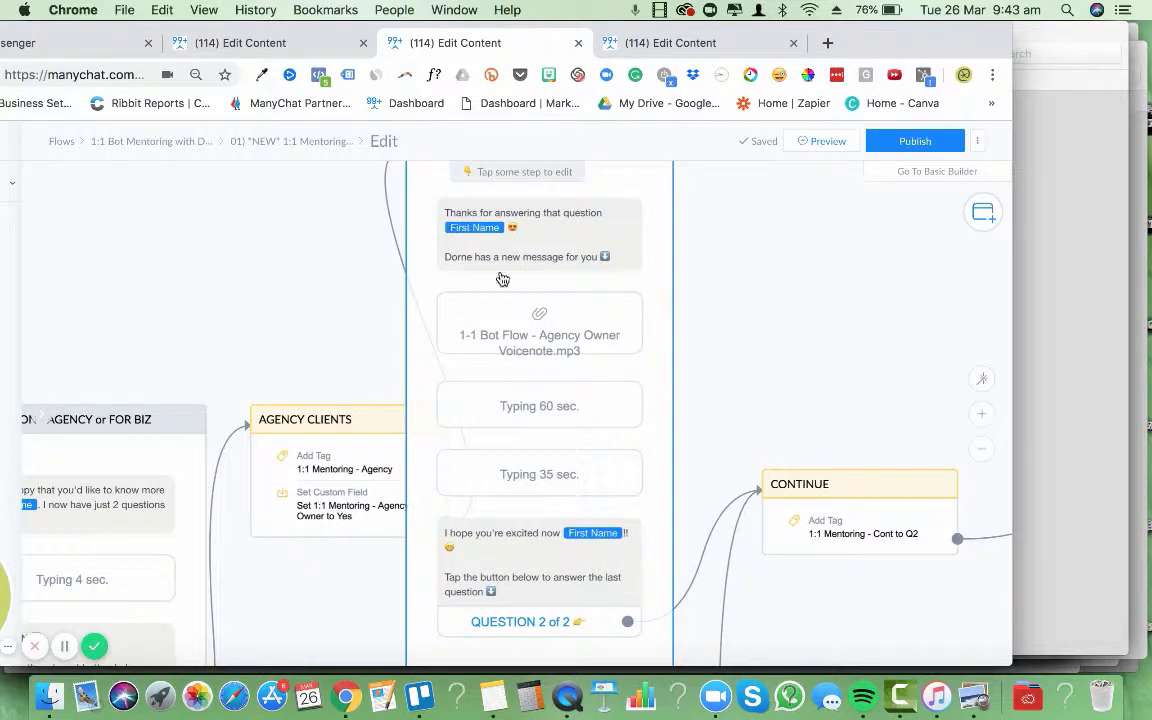
pyautogui.moveTo(560, 342)
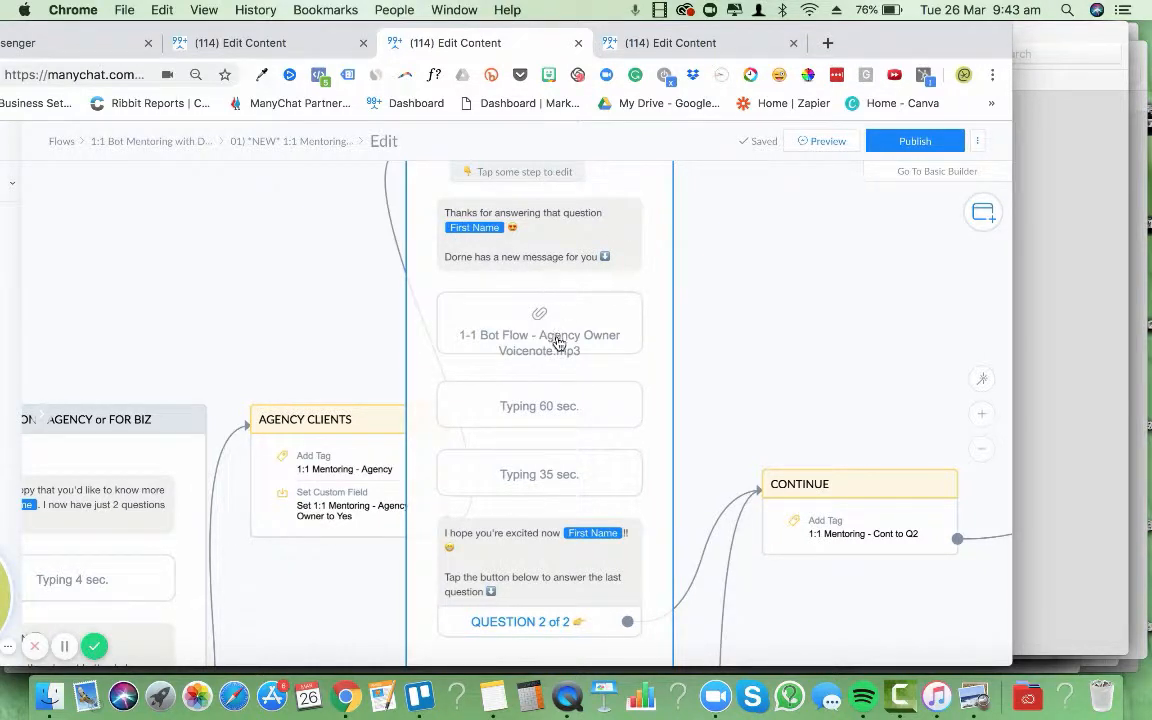
pyautogui.moveTo(488, 352)
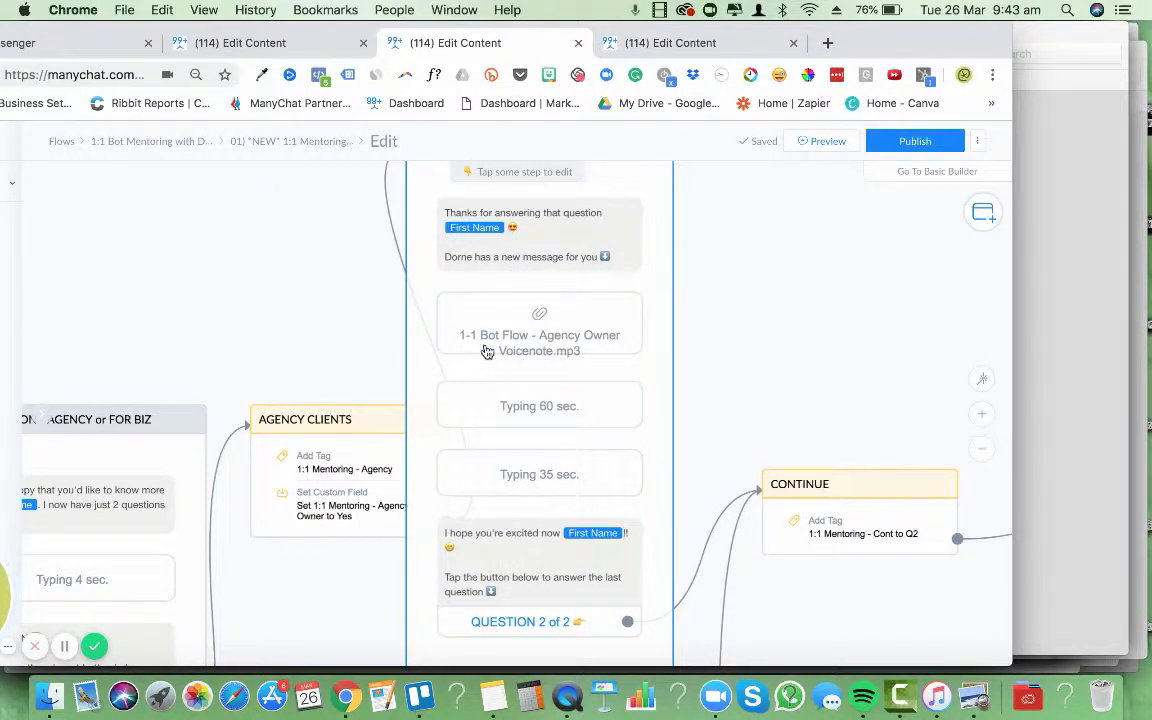
pyautogui.moveTo(600, 342)
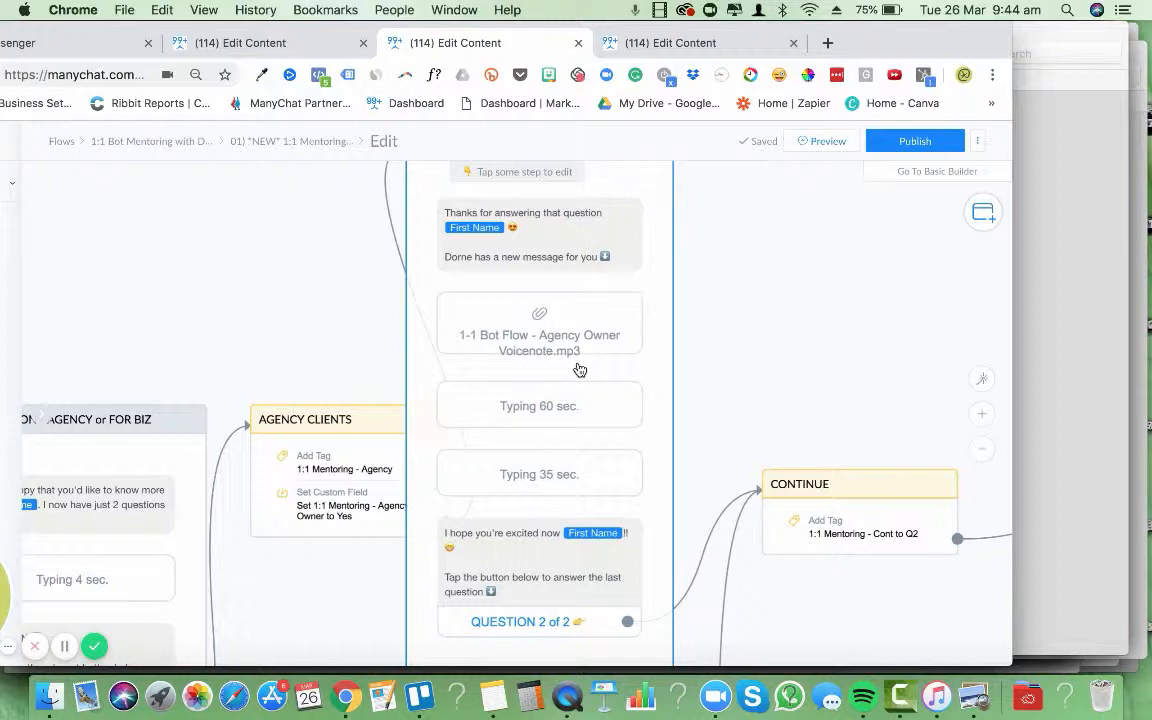
pyautogui.moveTo(574, 420)
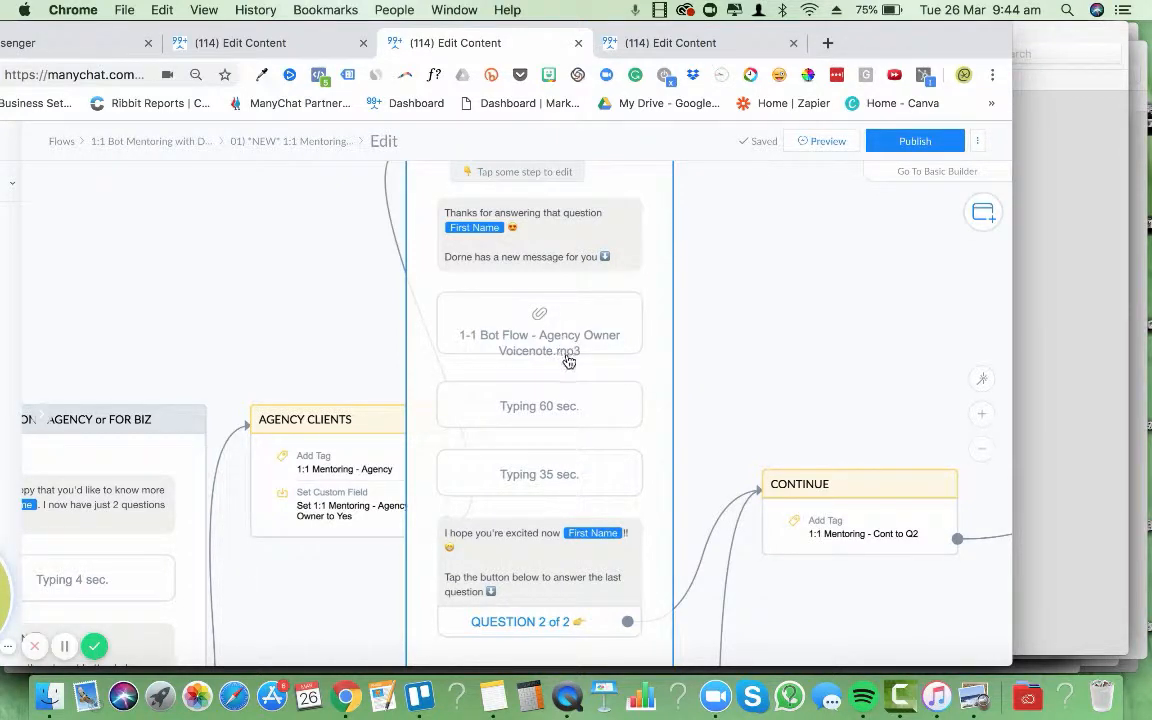
pyautogui.moveTo(570, 432)
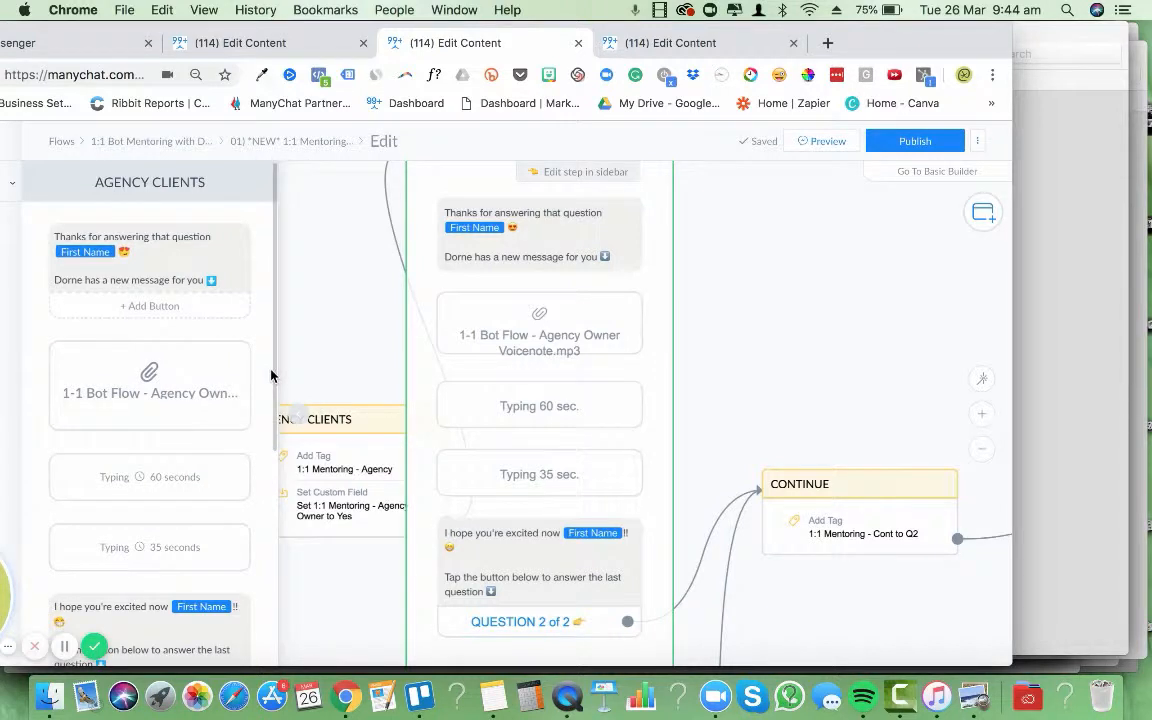
# Step: Inspect the Agency Clients step's typing delay and the closing question-2 message text
pyautogui.scroll(-3)
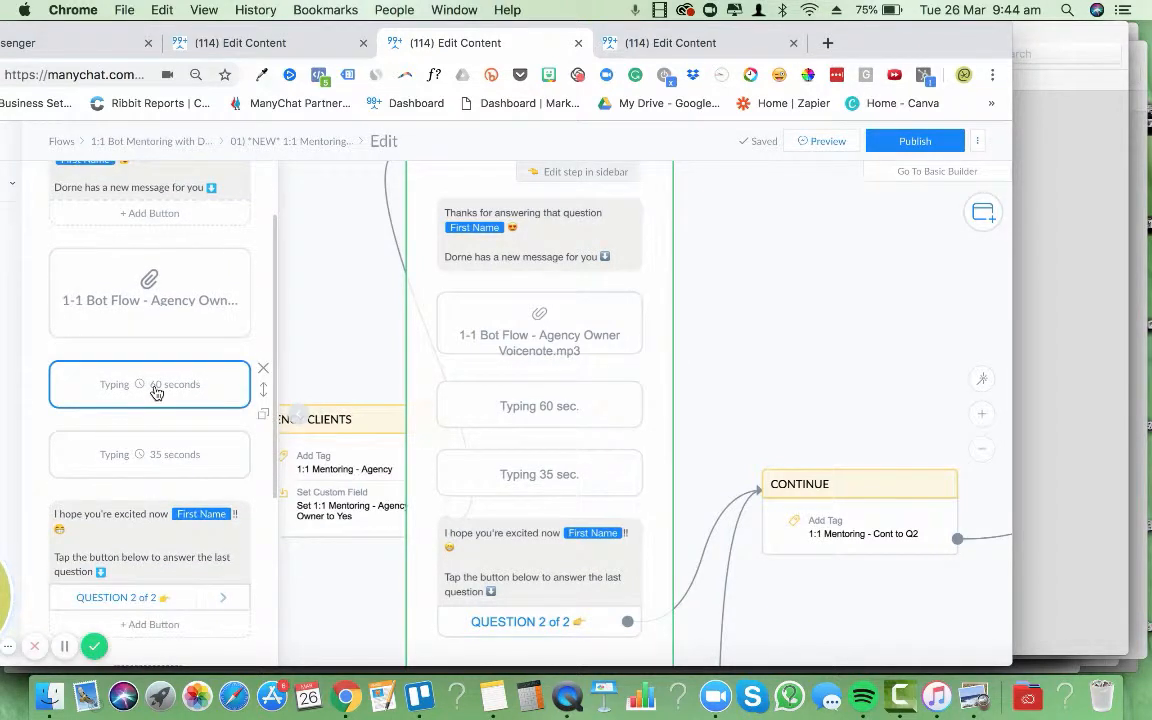
pyautogui.click(150, 454)
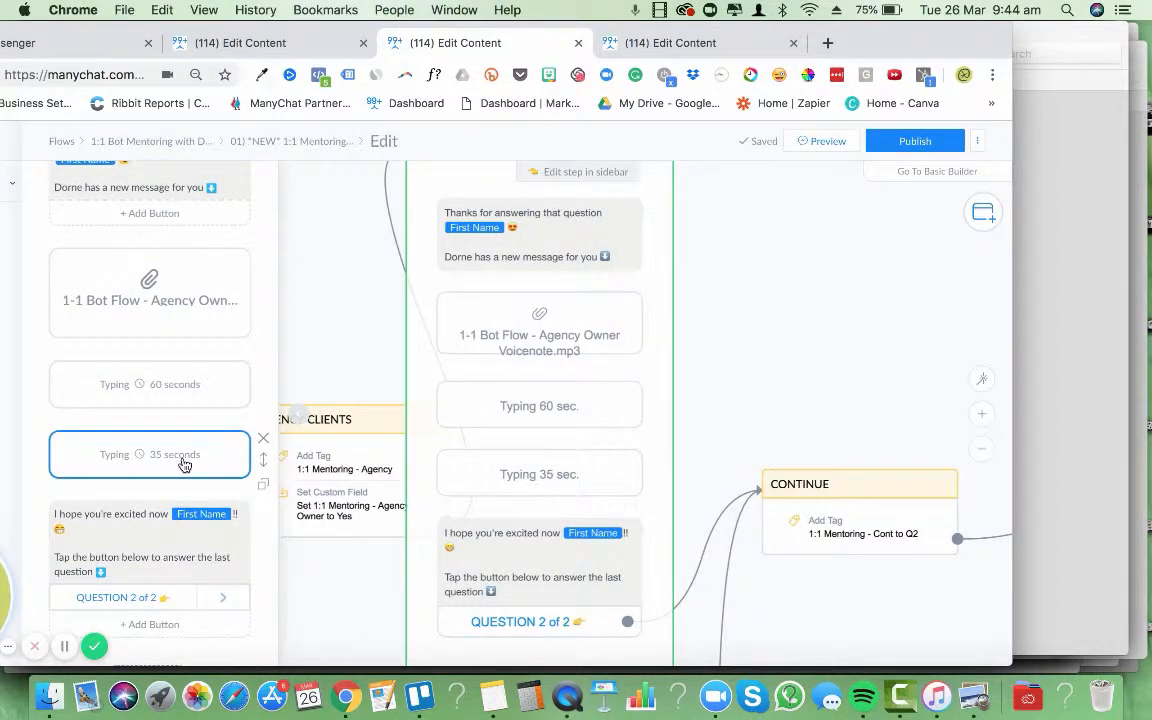
pyautogui.click(150, 540)
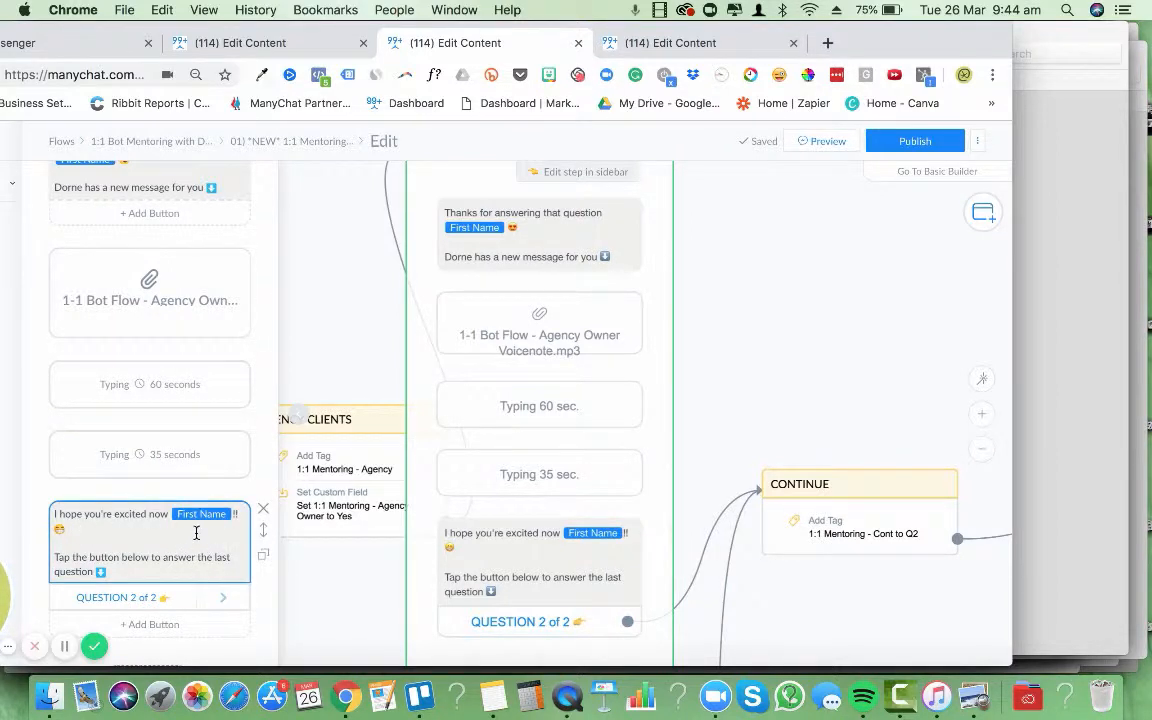
pyautogui.click(148, 384)
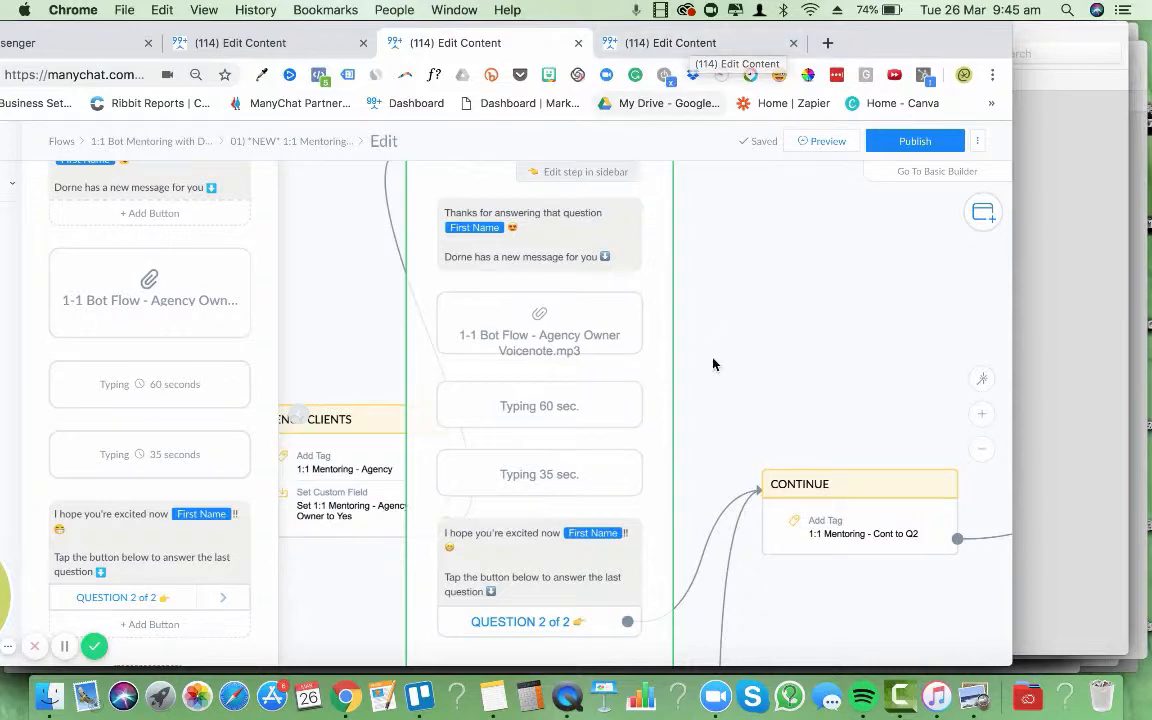
pyautogui.moveTo(964, 680)
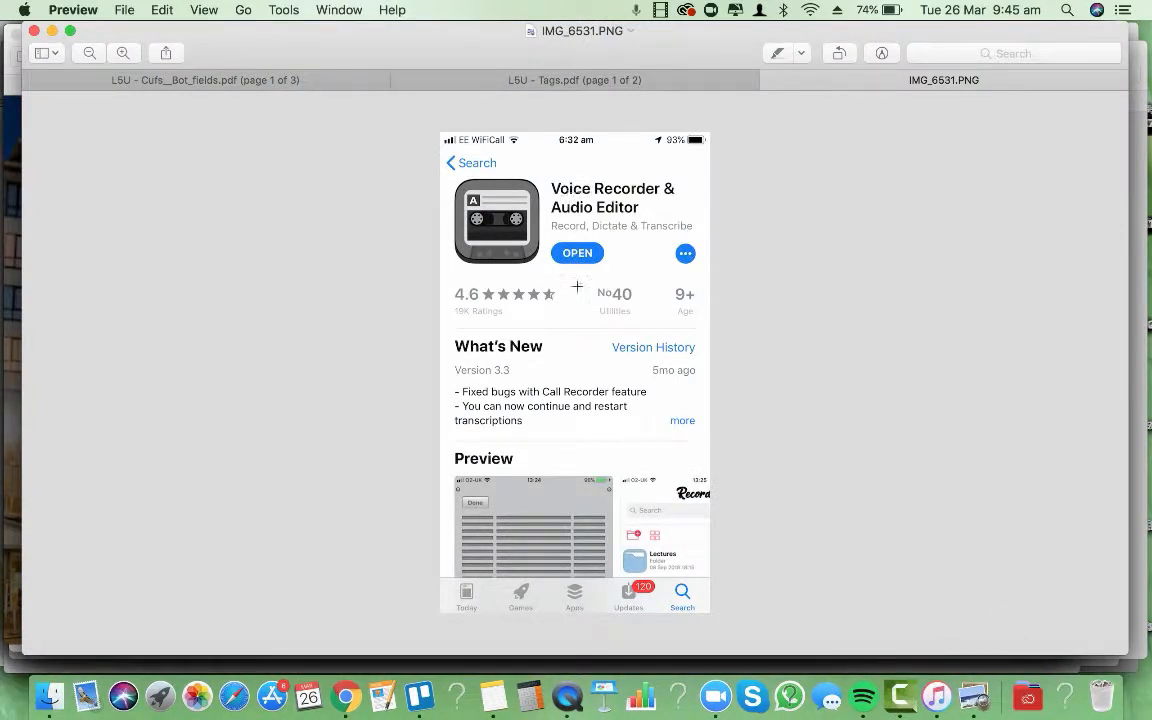
pyautogui.moveTo(576, 214)
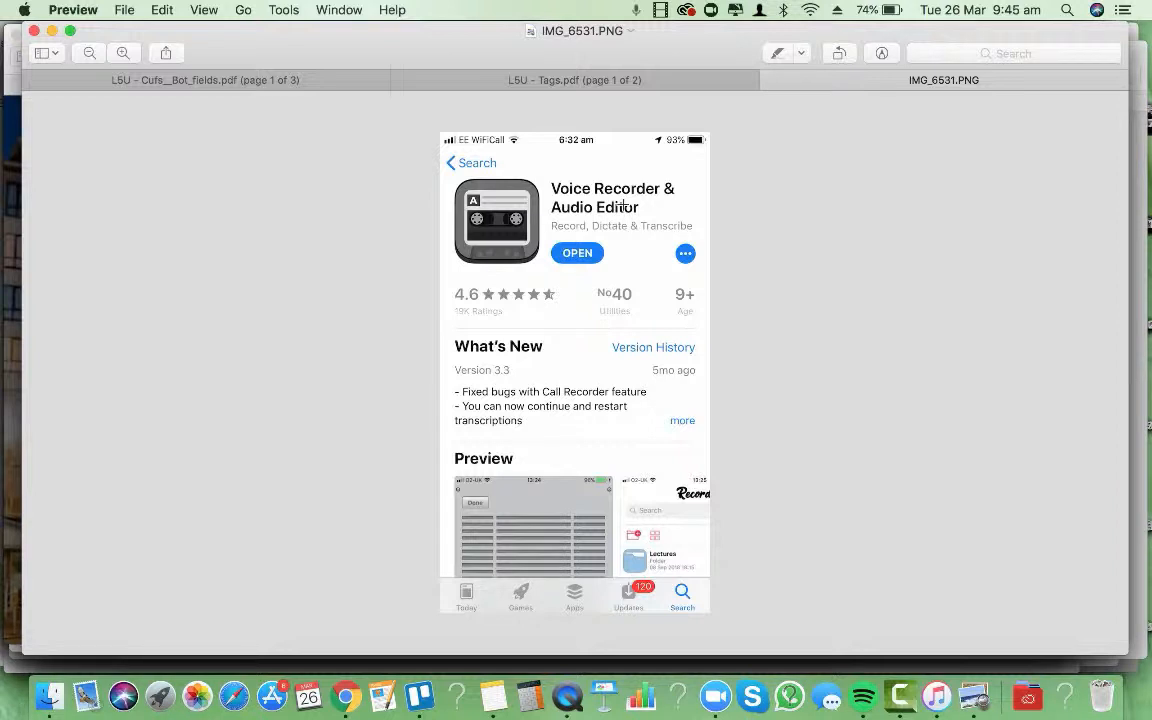
pyautogui.moveTo(568, 692)
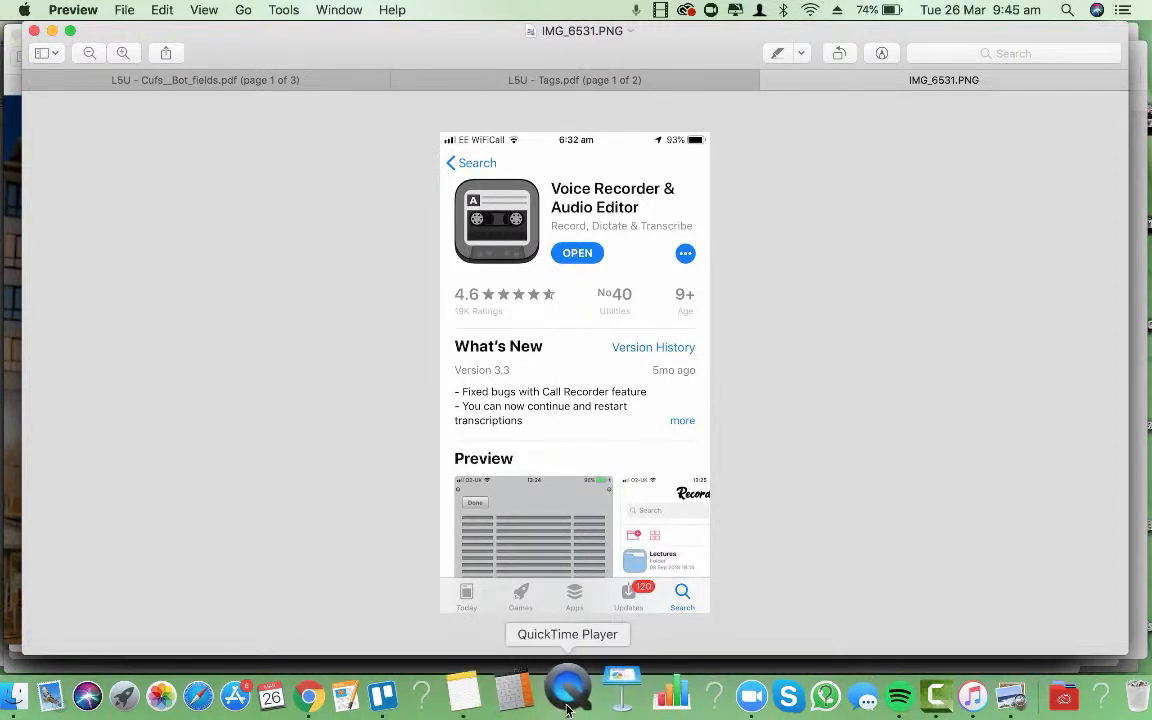
# Step: Switch to the mirrored iPhone and start recording a voice note in Voice Recorder
pyautogui.click(568, 690)
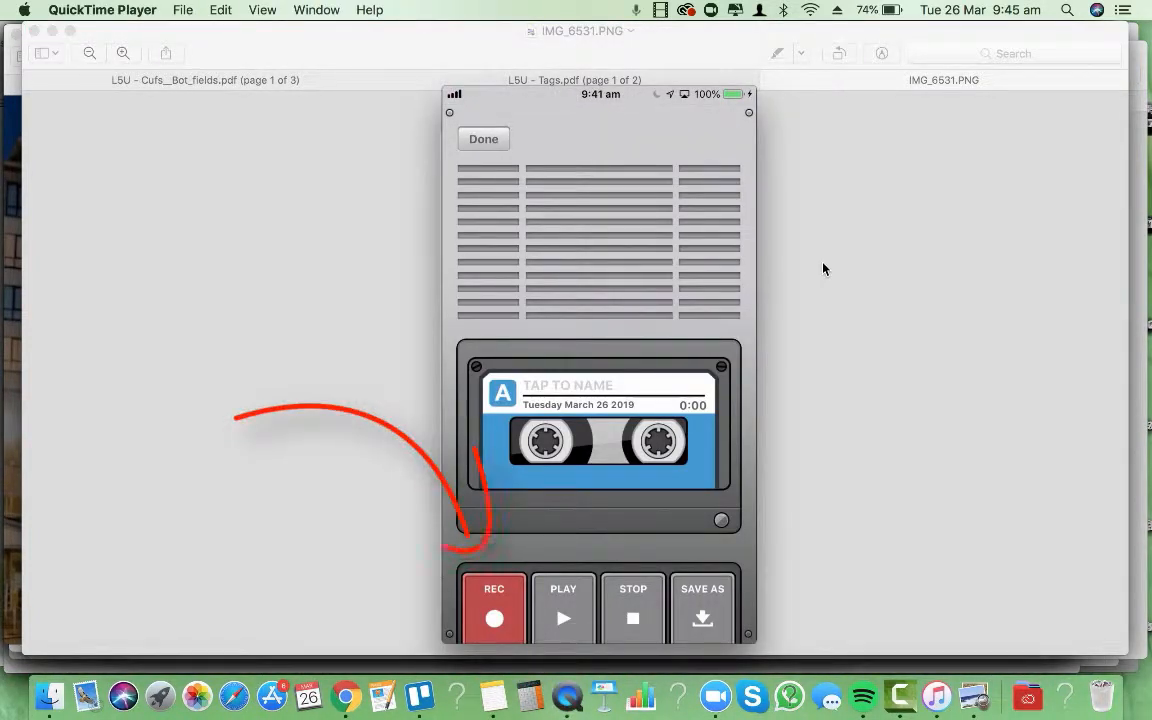
pyautogui.click(492, 608)
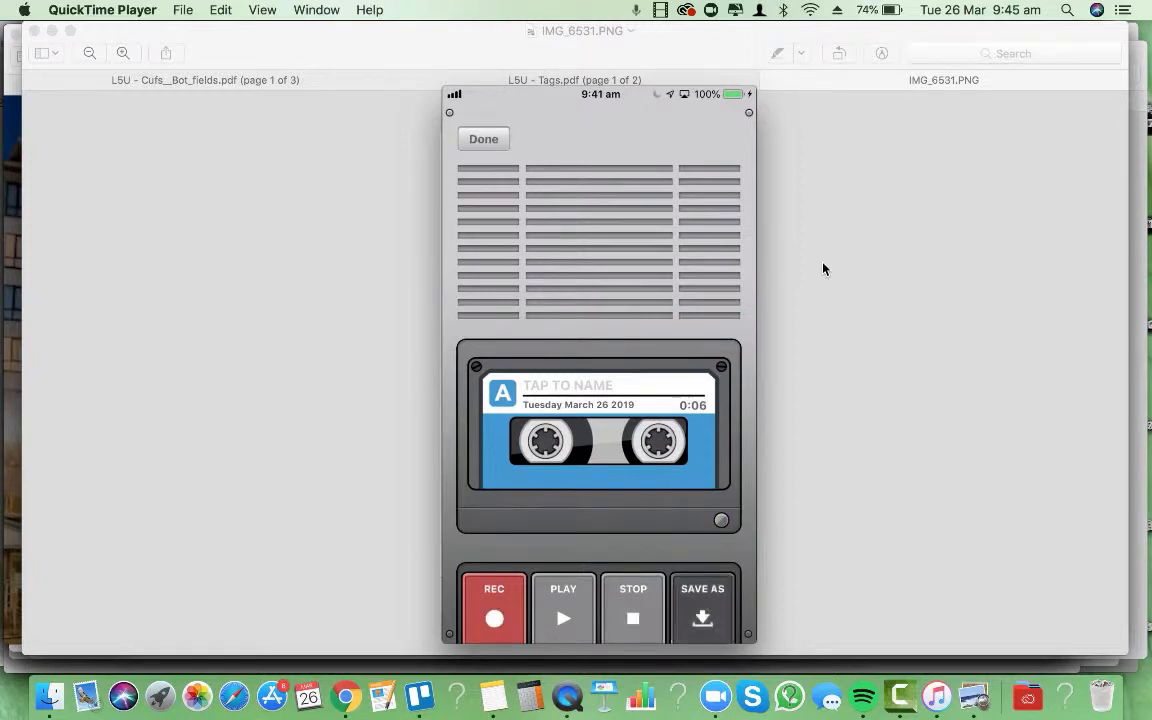
# Step: Save the new voice recording under the filename atest
pyautogui.click(702, 610)
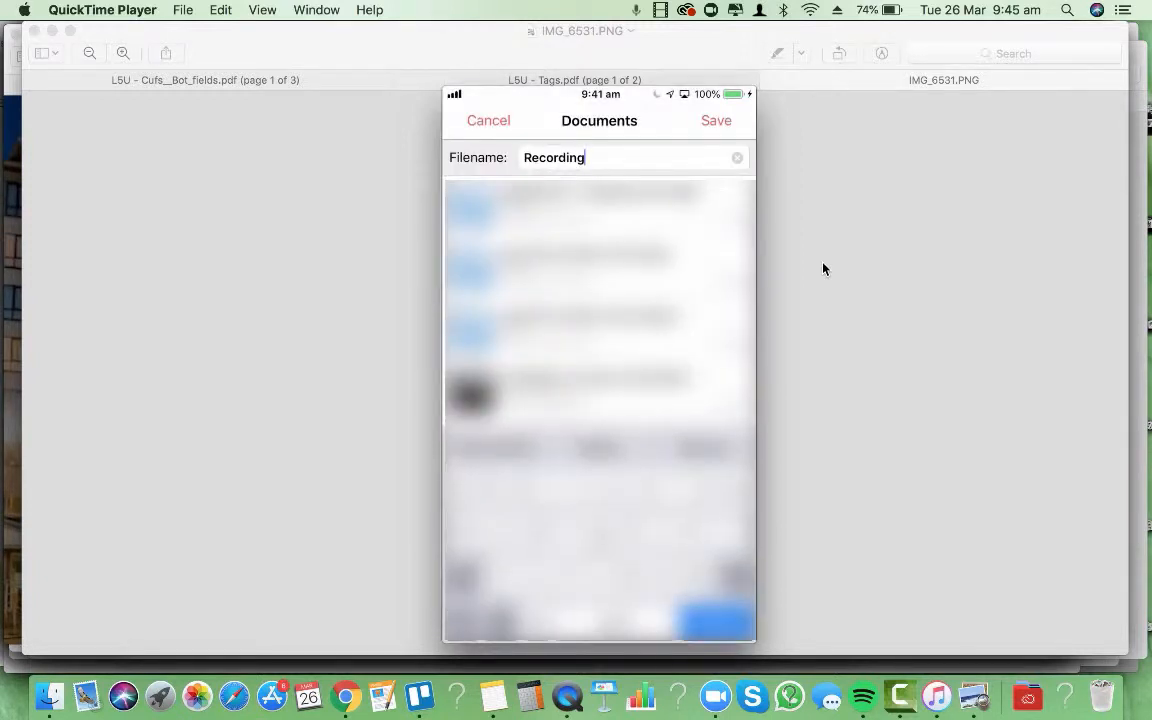
pyautogui.write('tes')
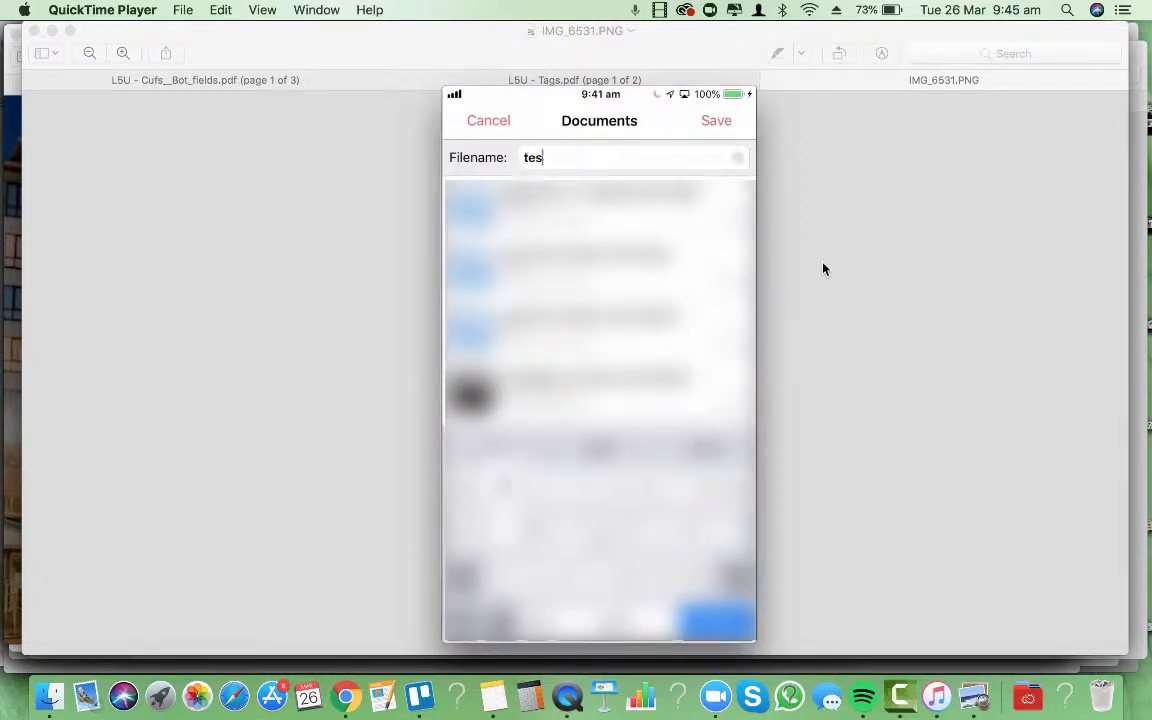
pyautogui.press('backspace')
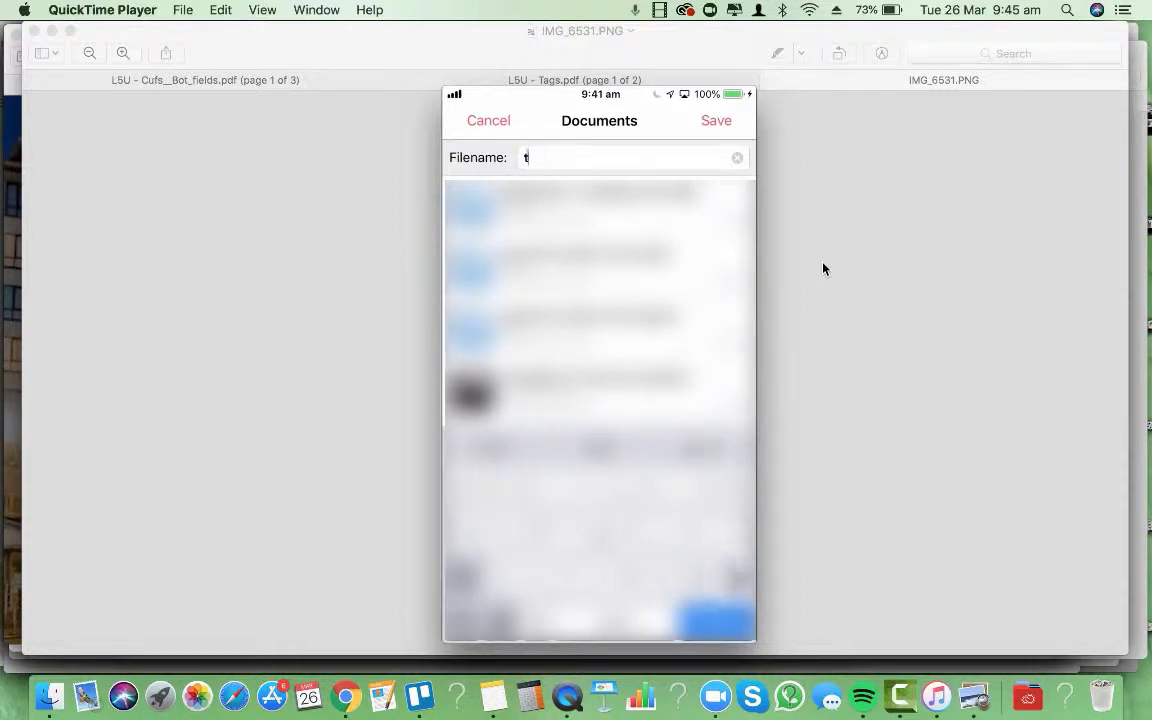
pyautogui.write('atesr')
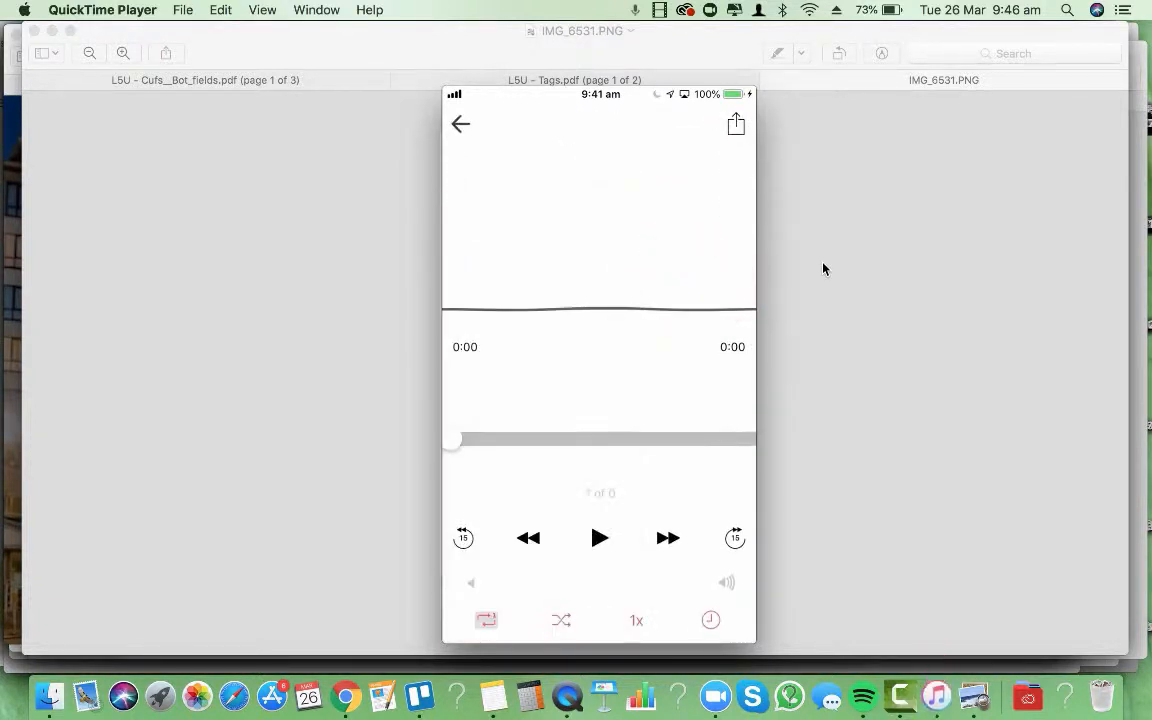
# Step: Play back the saved atest recording on the iPhone
pyautogui.click(600, 538)
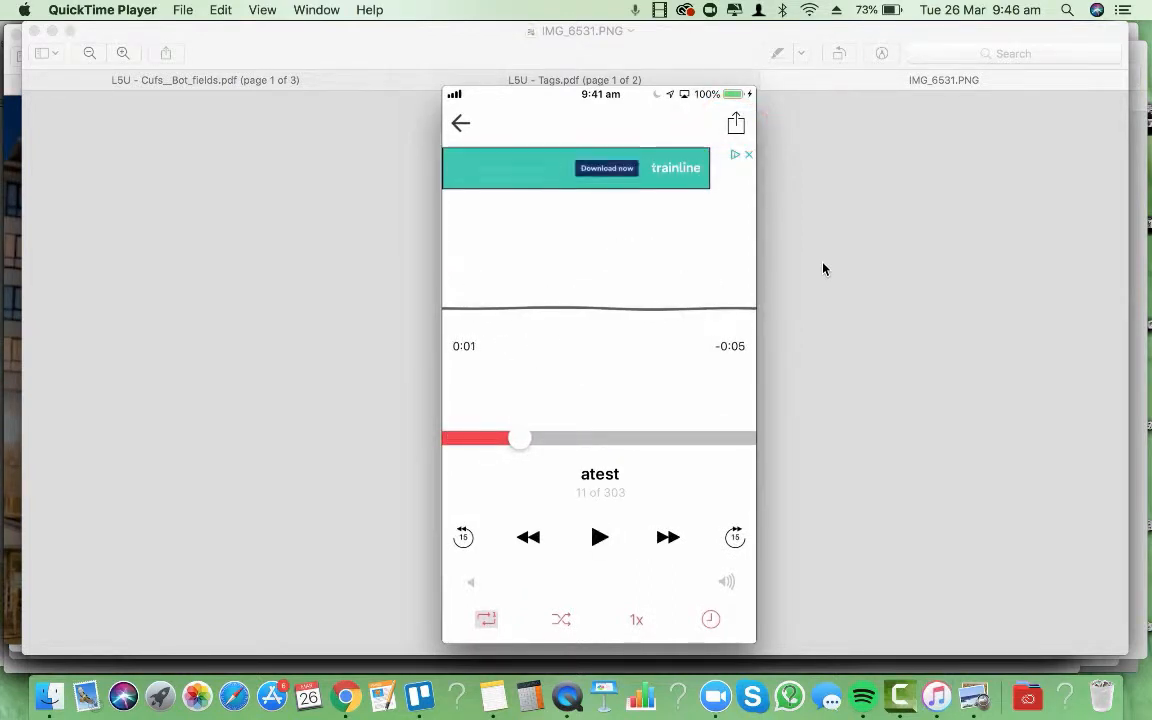
pyautogui.click(736, 124)
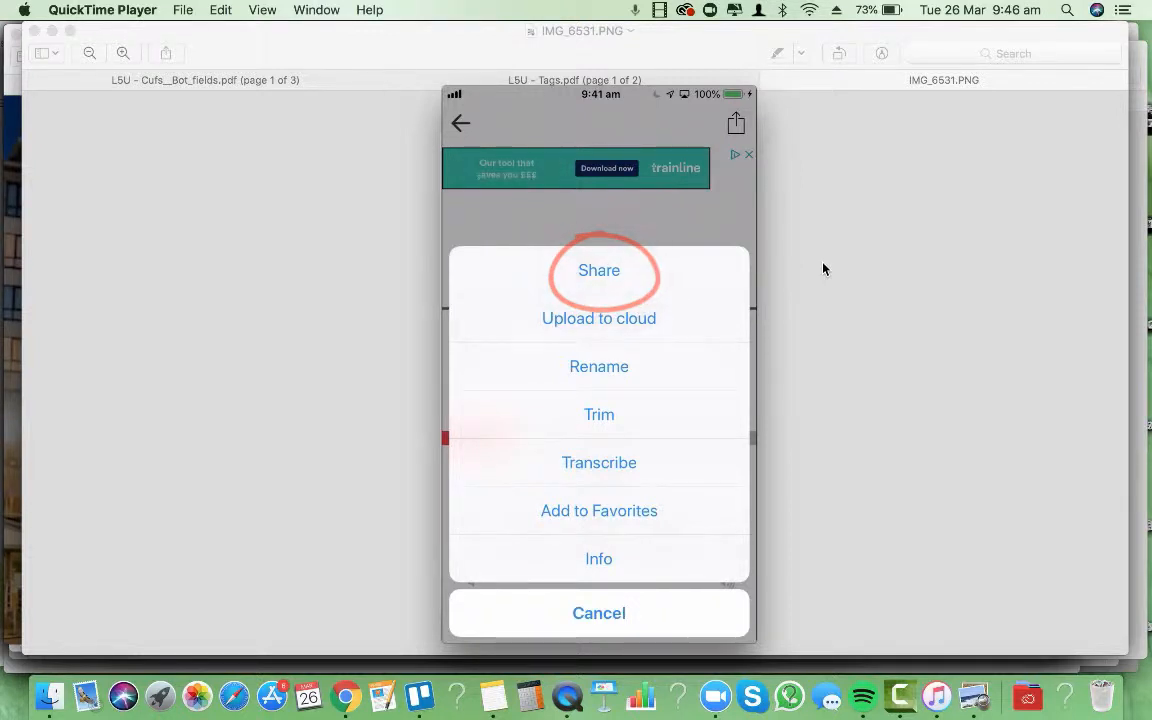
pyautogui.click(598, 270)
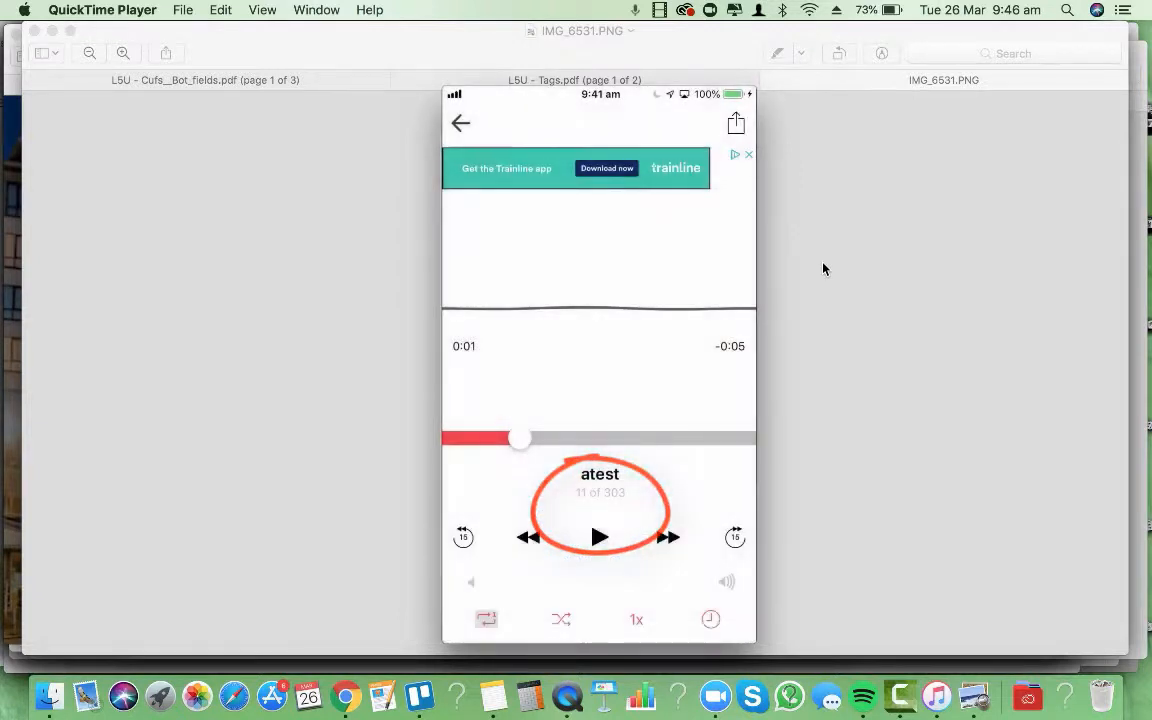
# Step: Share atest.mp3 from the iPhone and upload it to My Drive in Google Drive
pyautogui.click(736, 124)
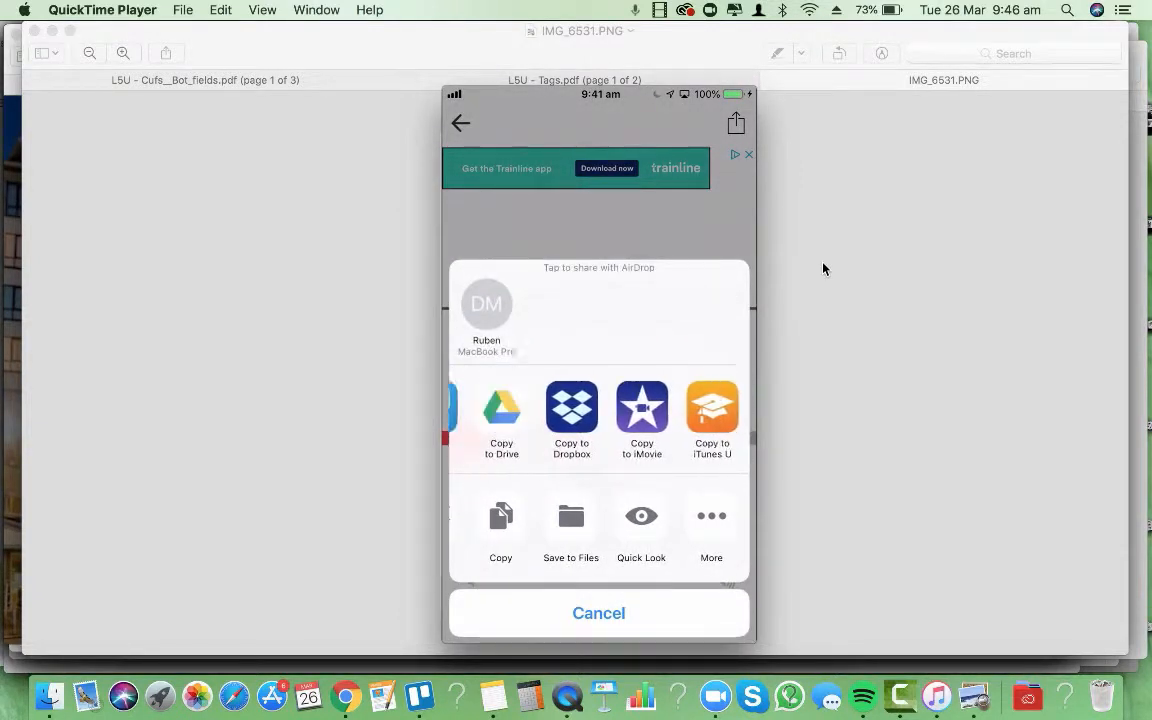
pyautogui.hscroll(-3)
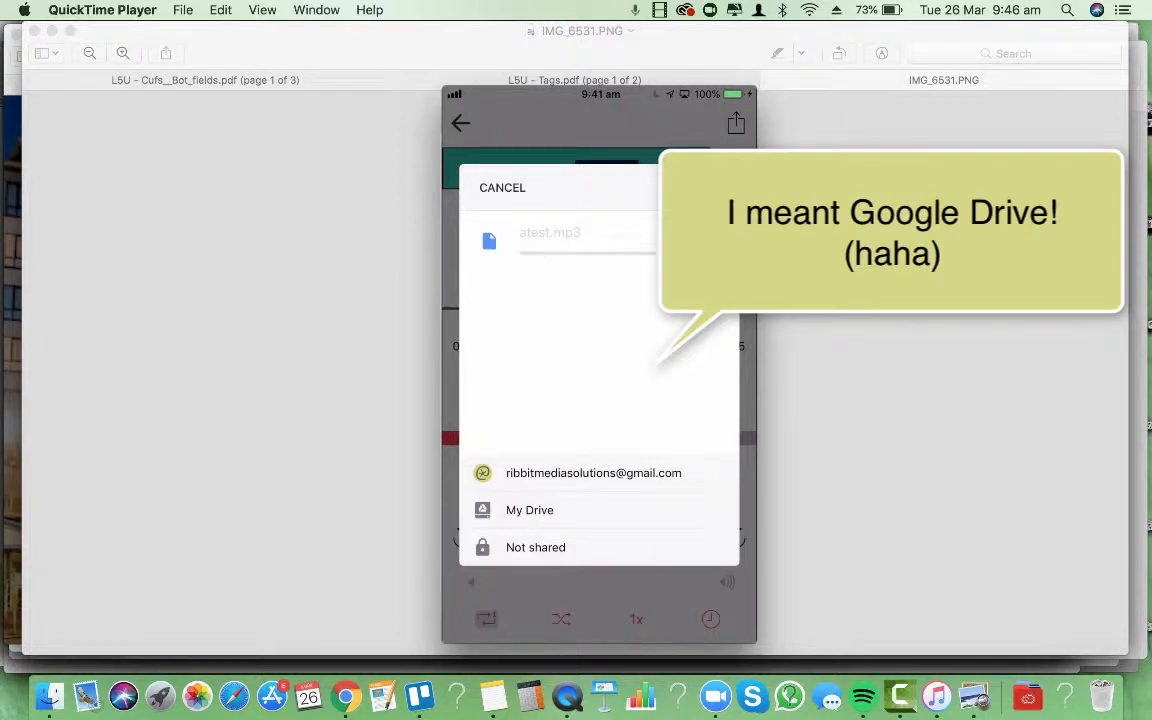
pyautogui.click(502, 188)
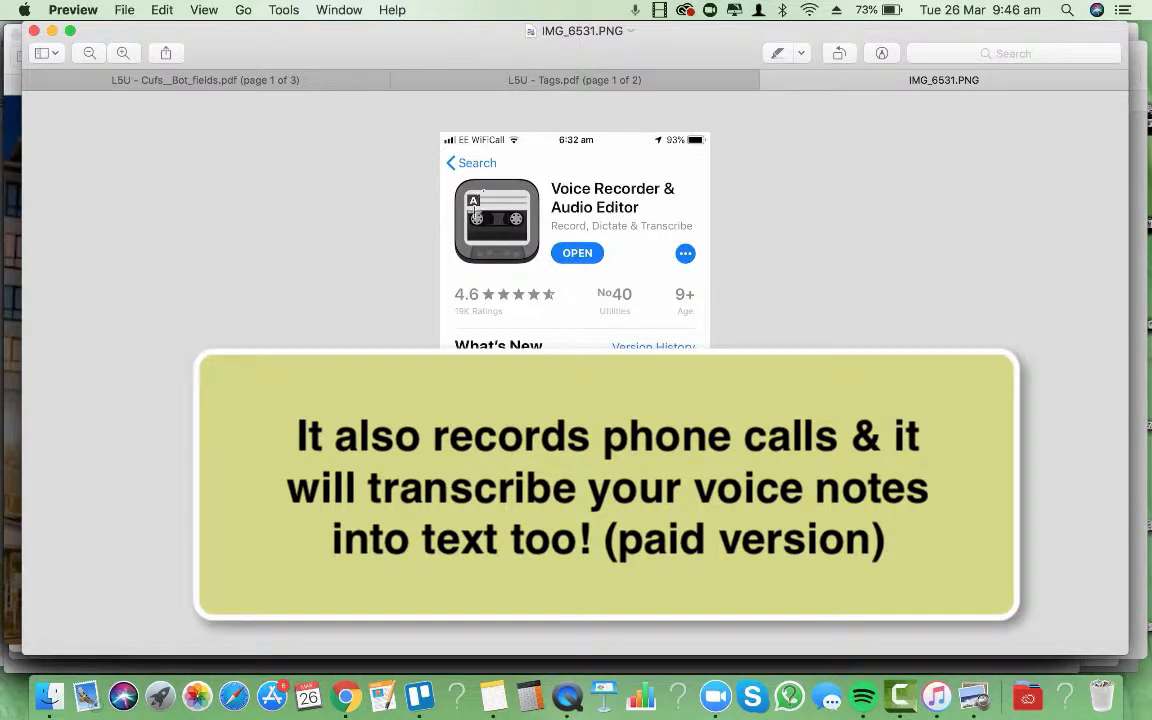
pyautogui.moveTo(510, 264)
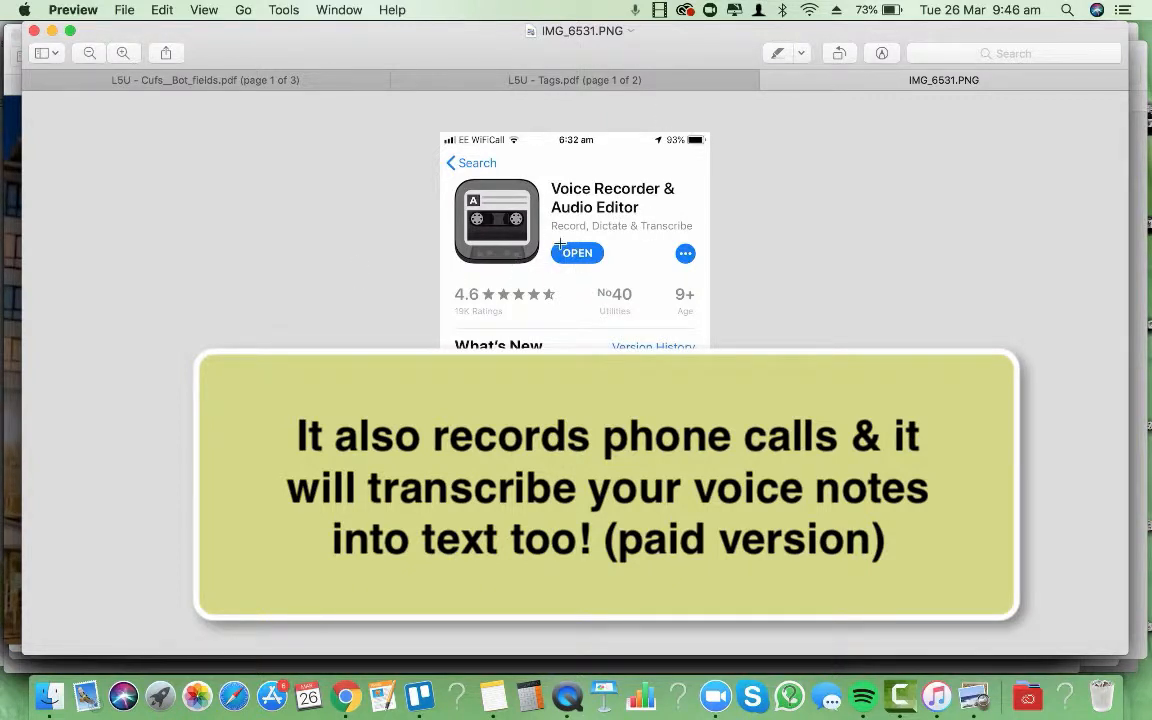
pyautogui.click(344, 696)
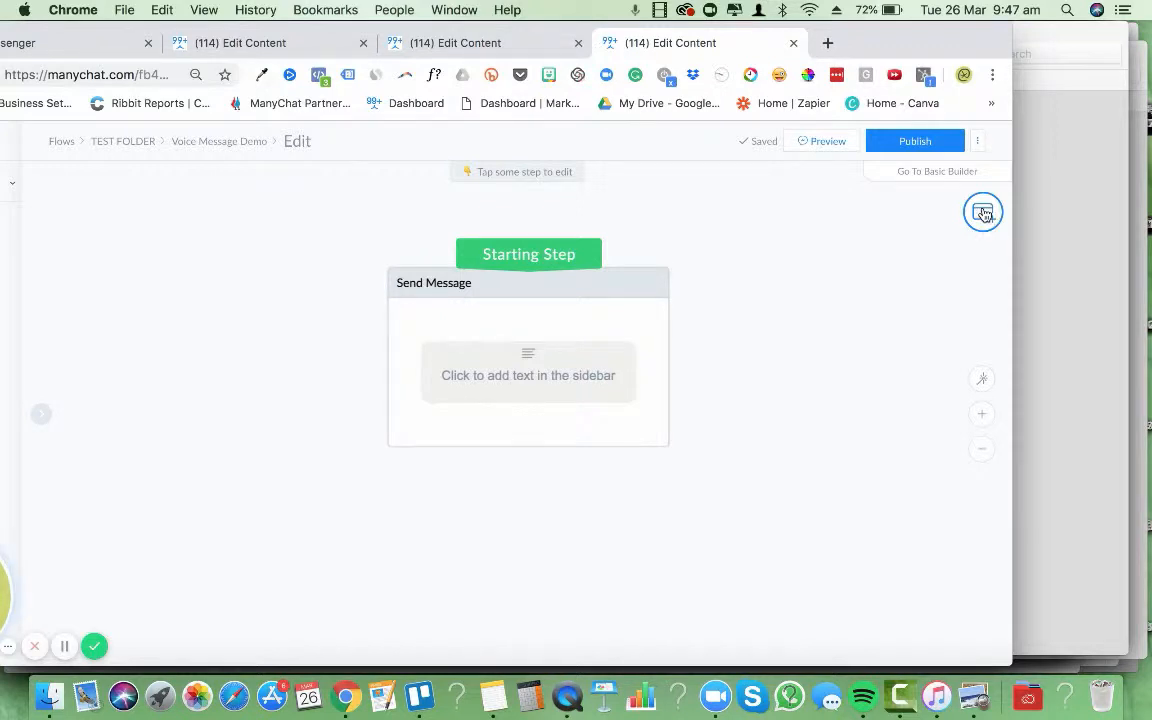
# Step: Dismiss the add-step menu and open the Starting Step's Send Message for editing
pyautogui.click(982, 212)
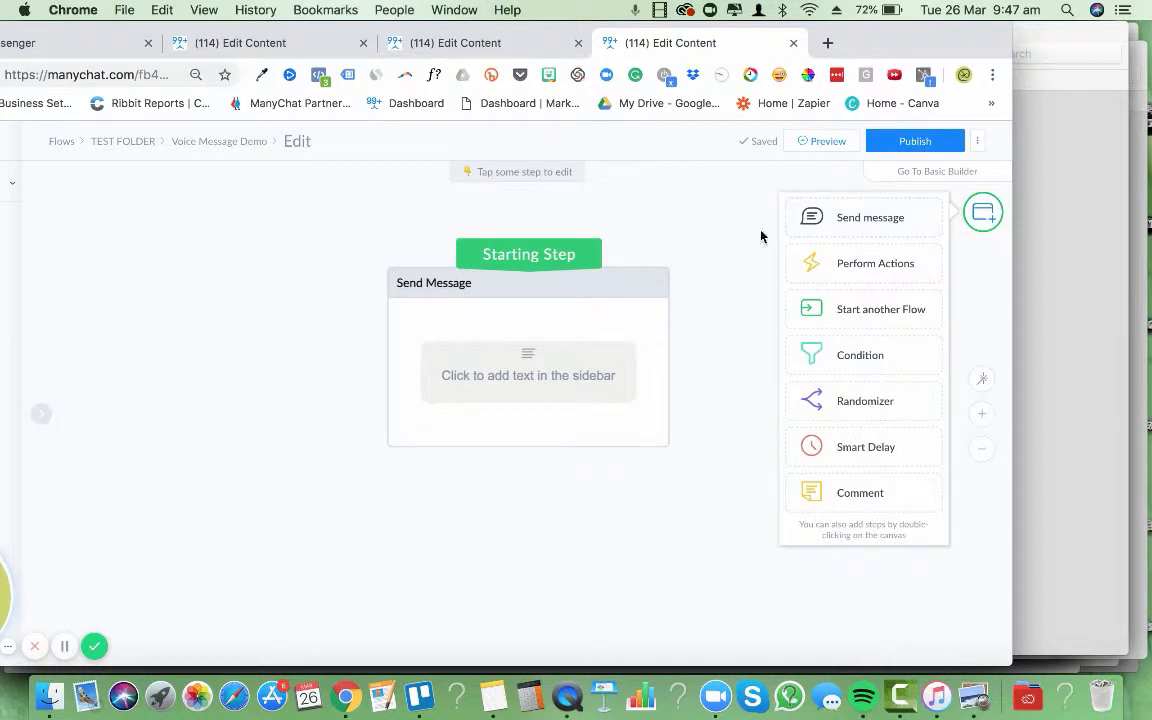
pyautogui.click(870, 216)
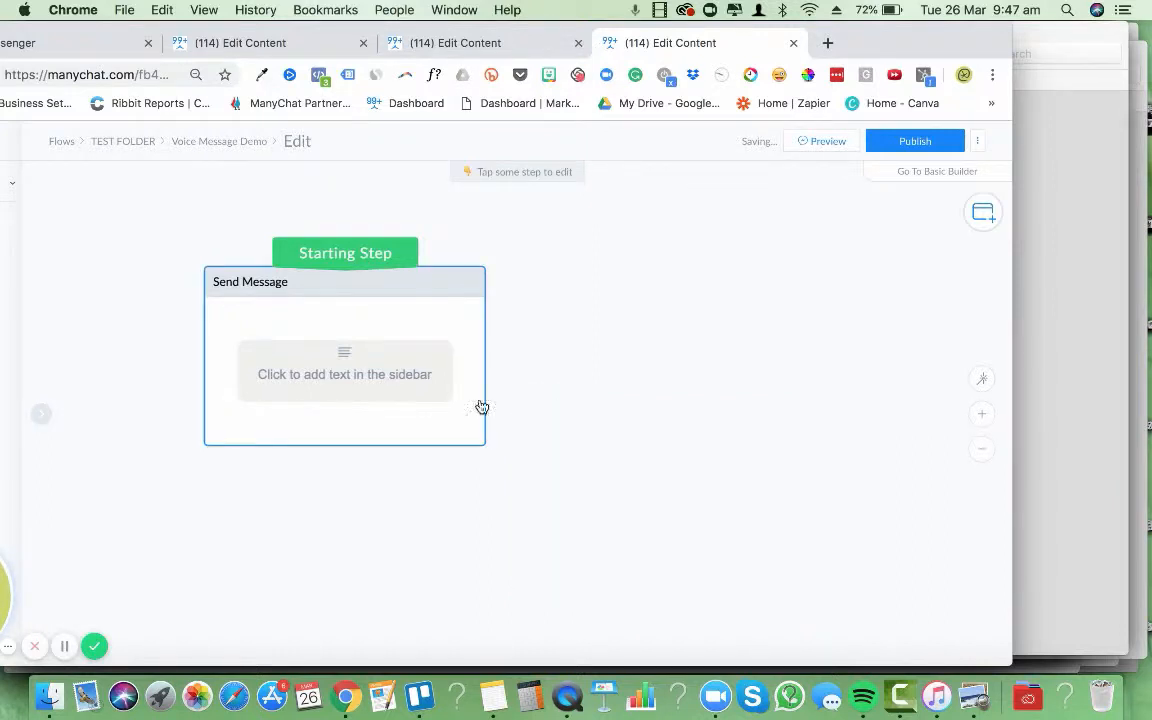
pyautogui.click(344, 374)
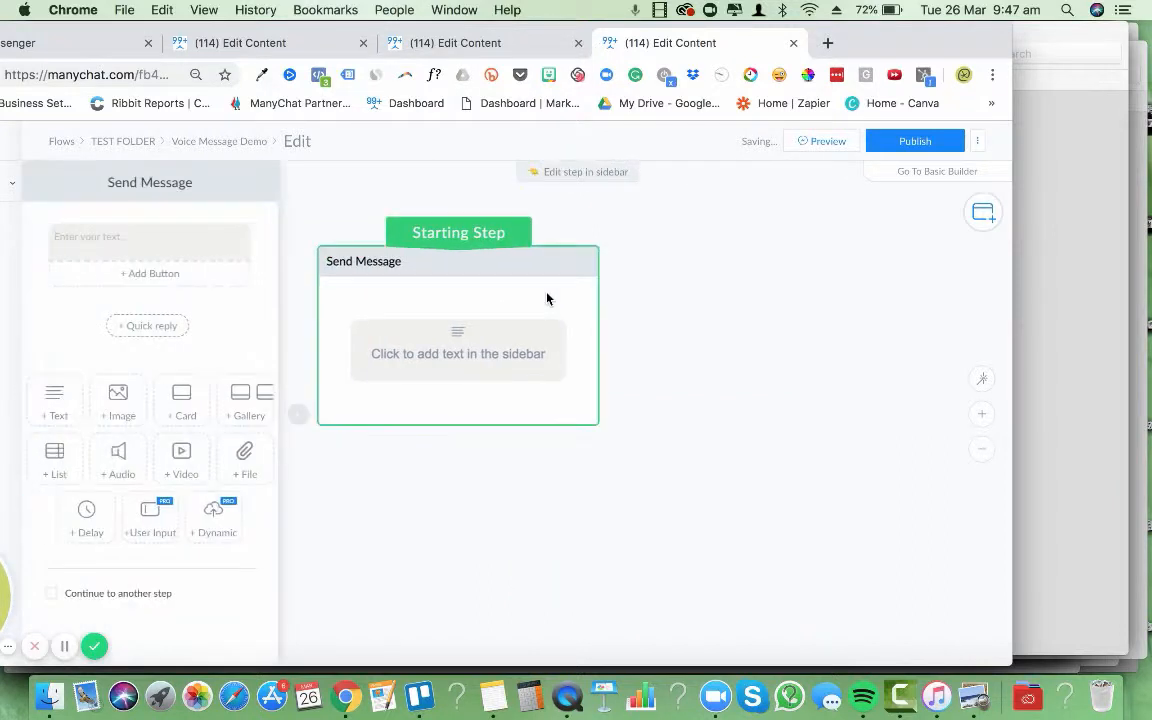
pyautogui.moveTo(272, 316)
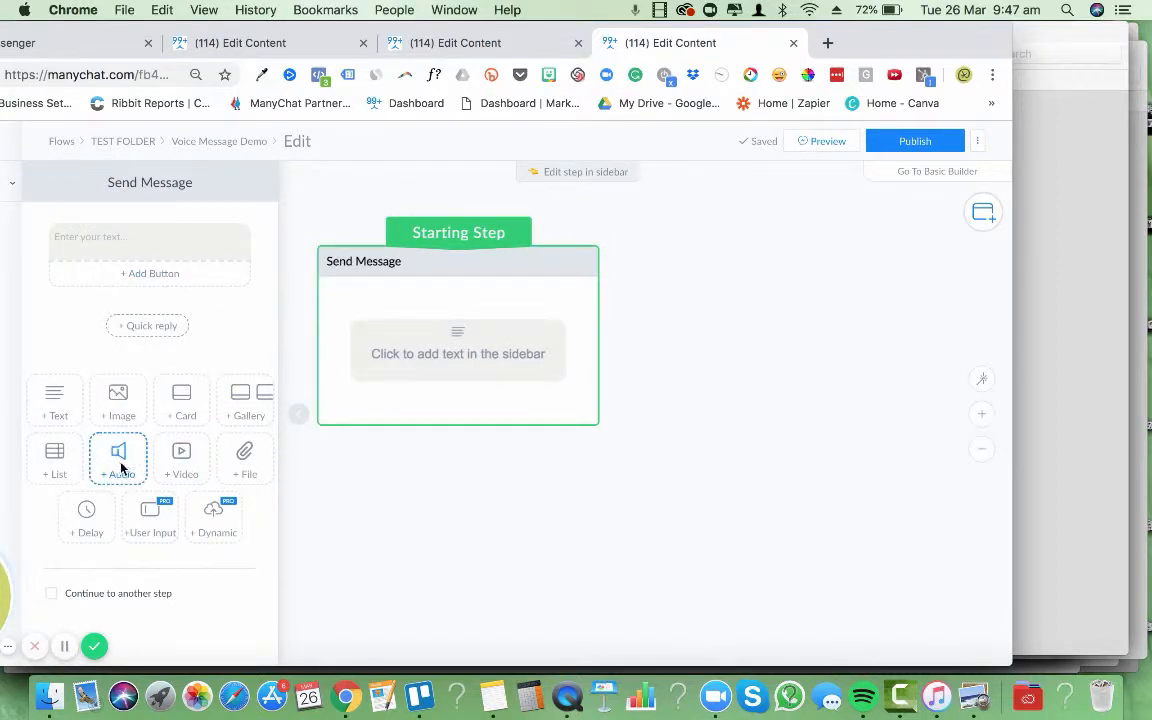
# Step: Add an audio block holding the 1st Welcome VoiceMsg MP3 from Downloads
pyautogui.click(118, 458)
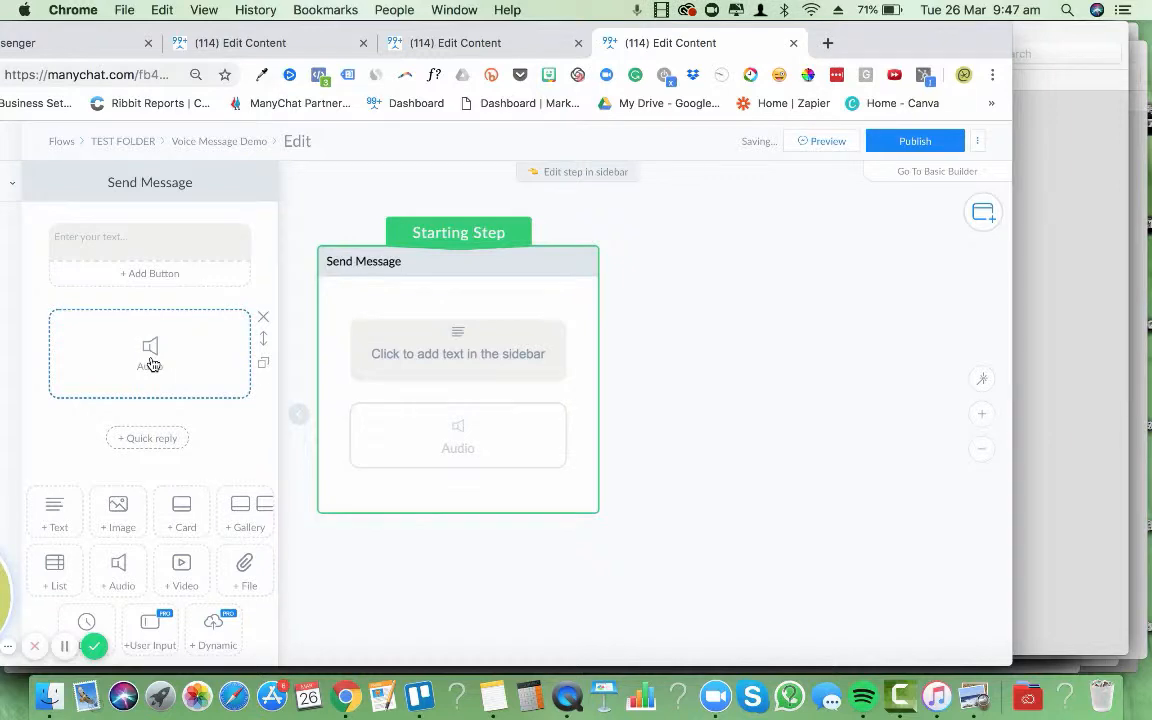
pyautogui.click(150, 352)
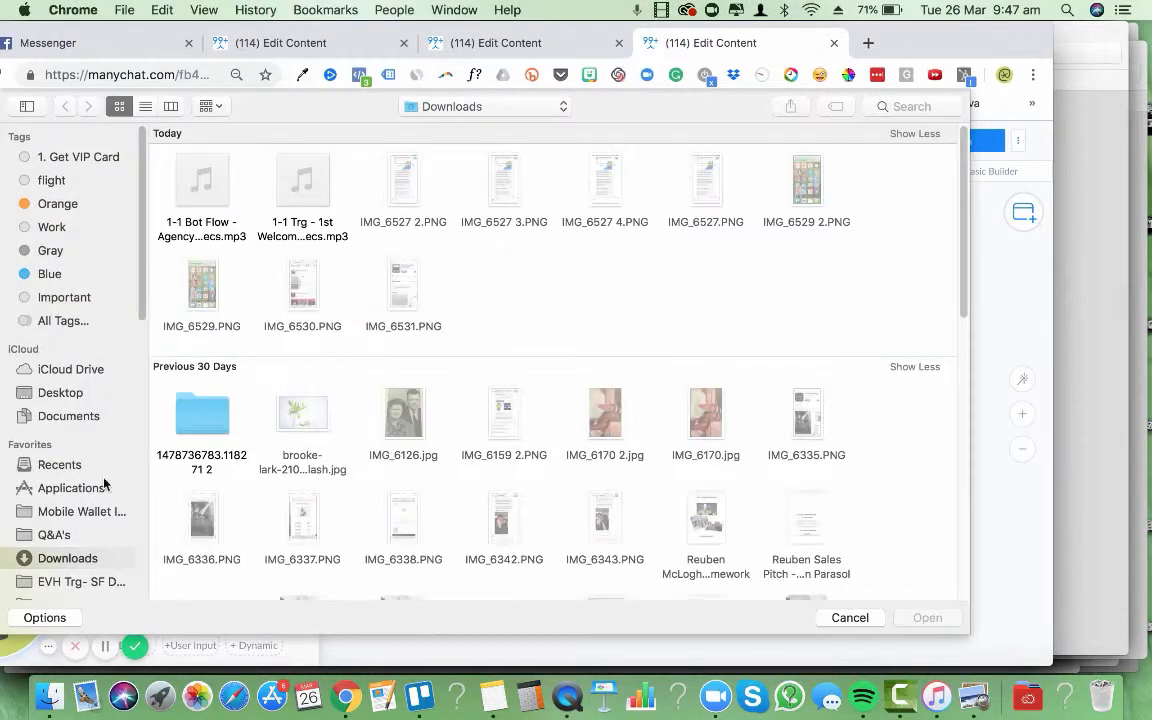
pyautogui.click(302, 180)
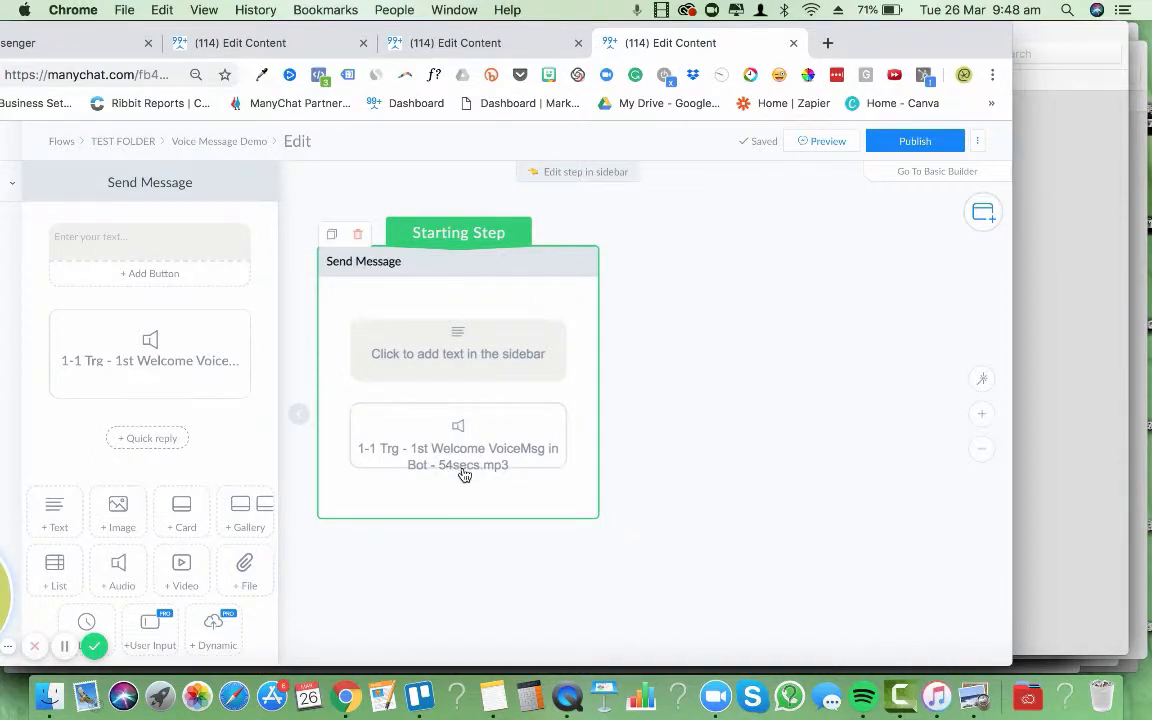
pyautogui.moveTo(464, 456)
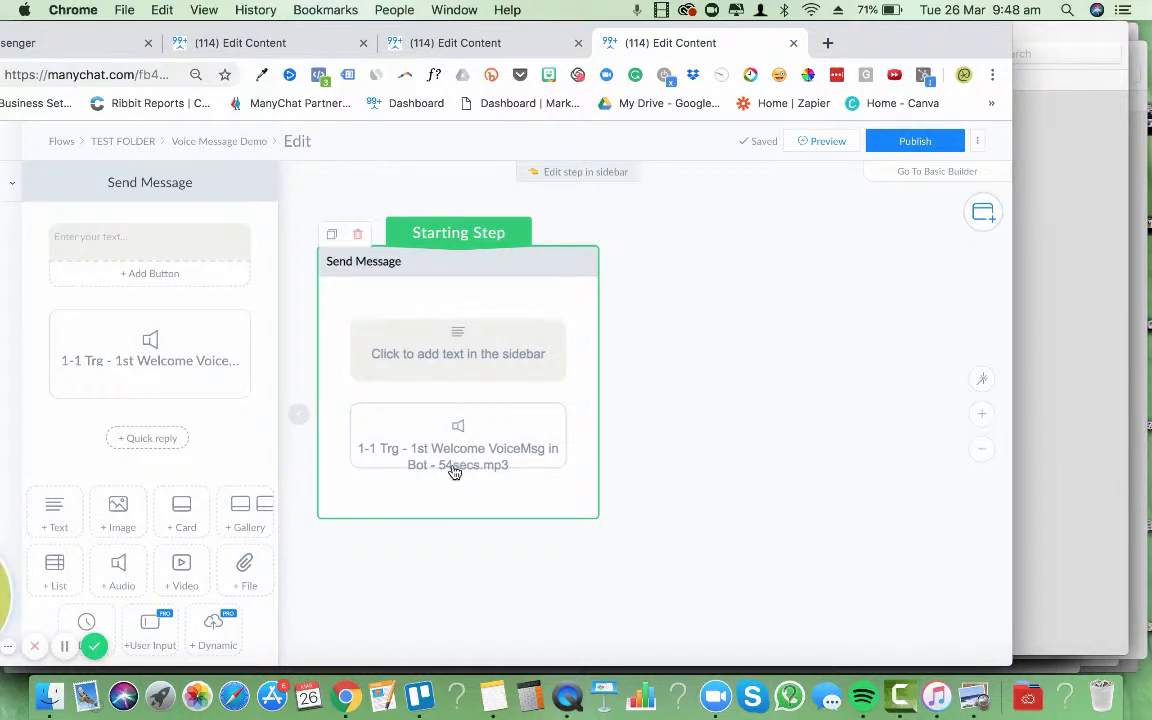
pyautogui.moveTo(460, 476)
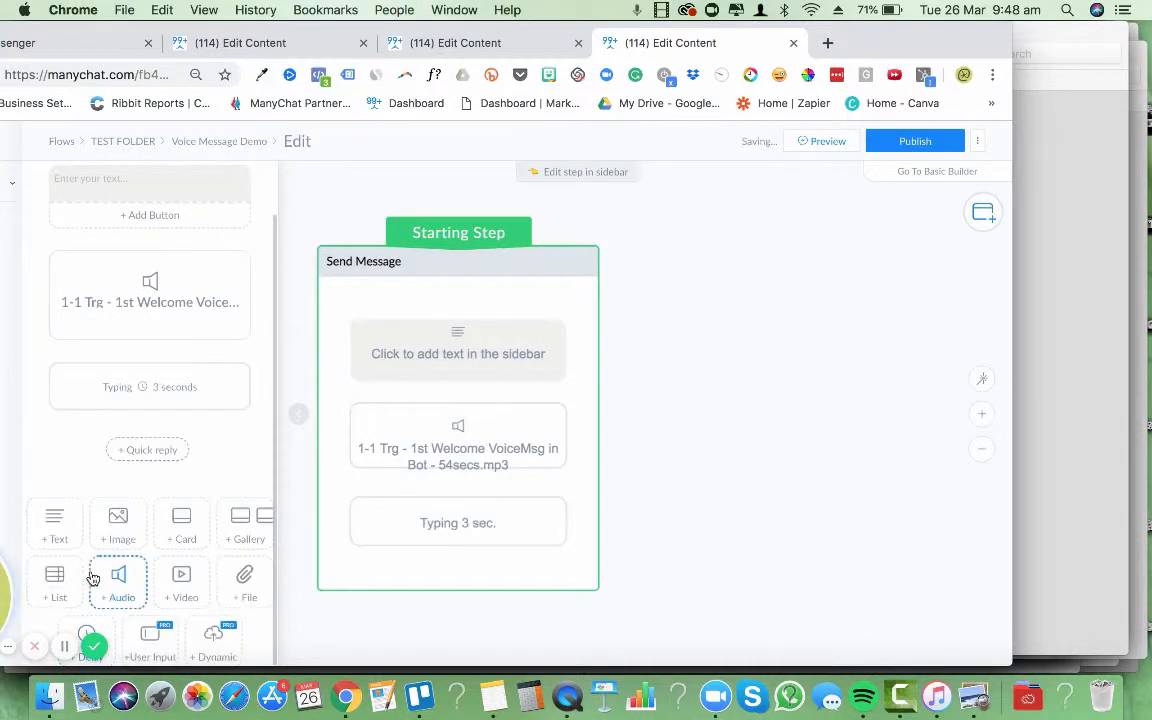
# Step: Set the typing delay to 52 seconds, add a 'Next message' text, and start the first text with 'test'
pyautogui.click(148, 388)
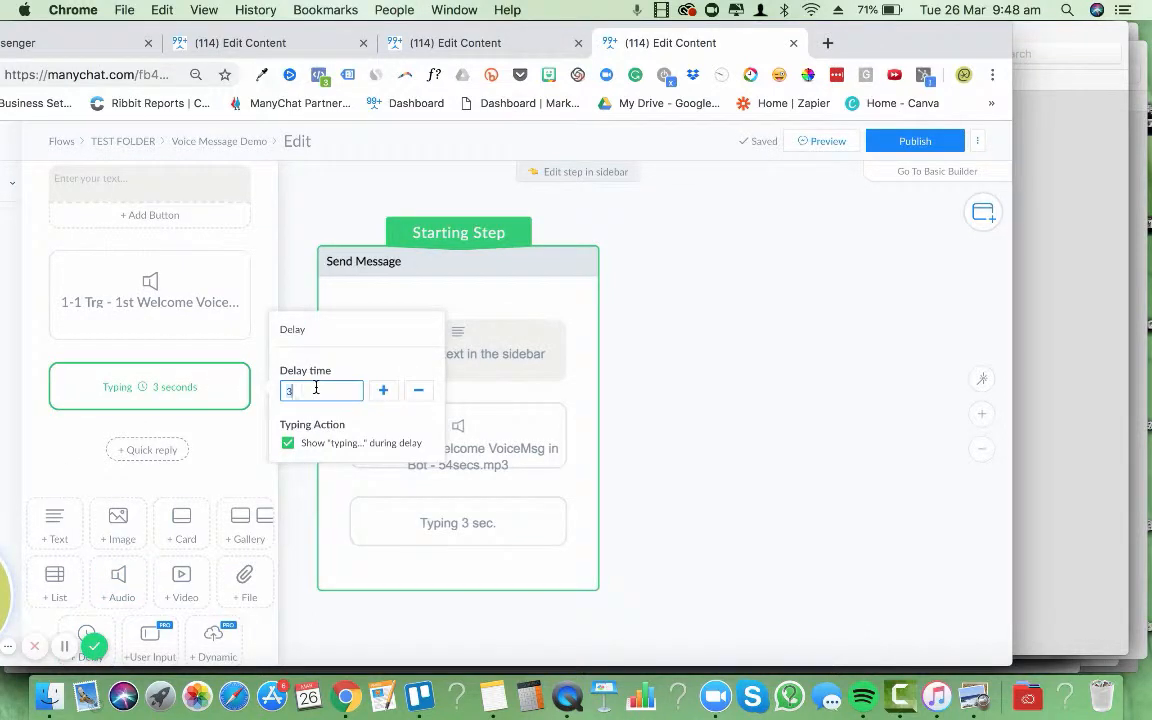
pyautogui.write('52')
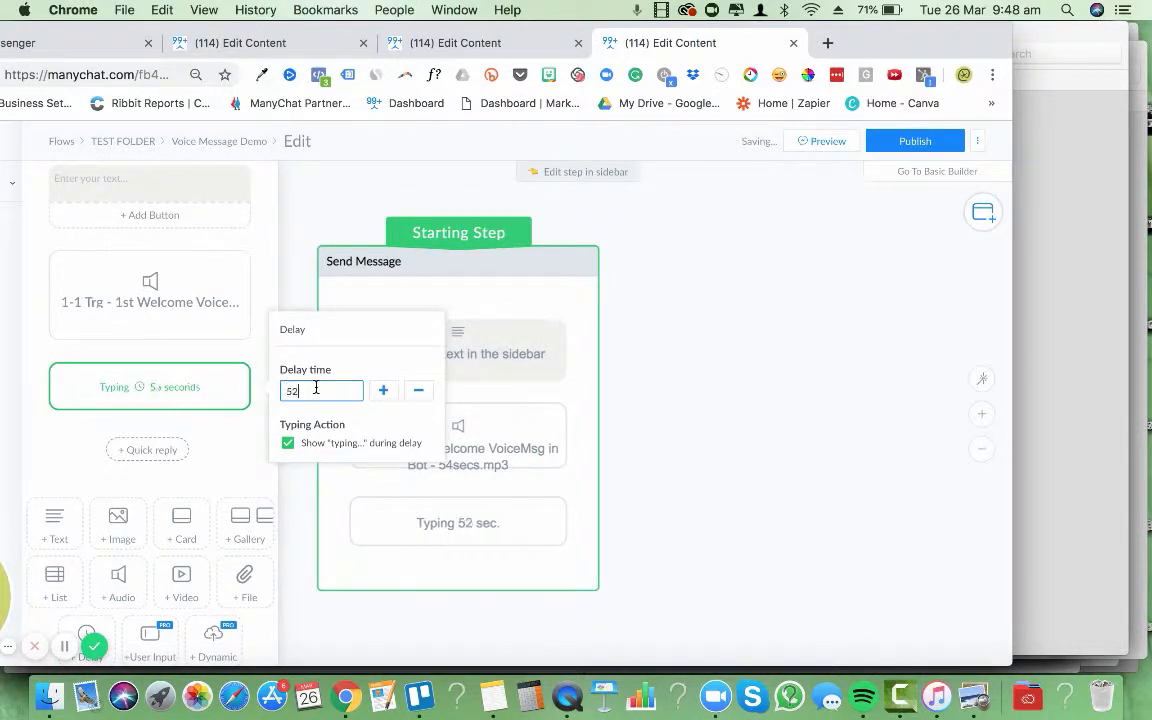
pyautogui.click(42, 508)
pyautogui.write('N')
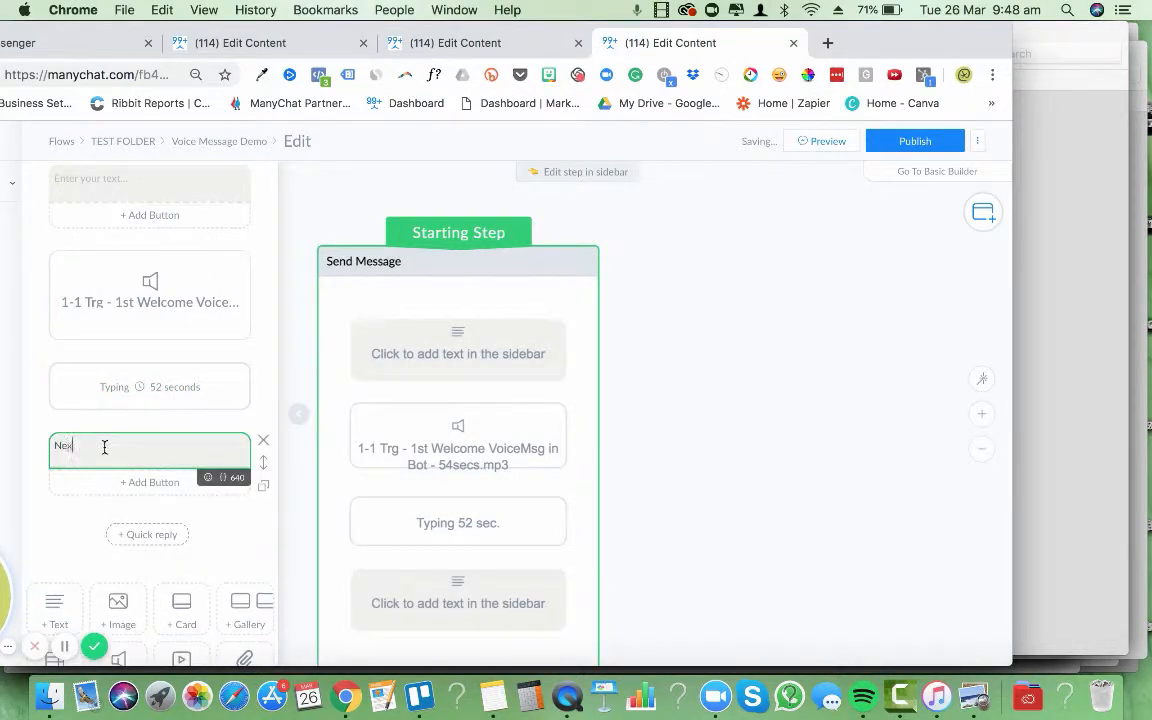
pyautogui.write('ext message')
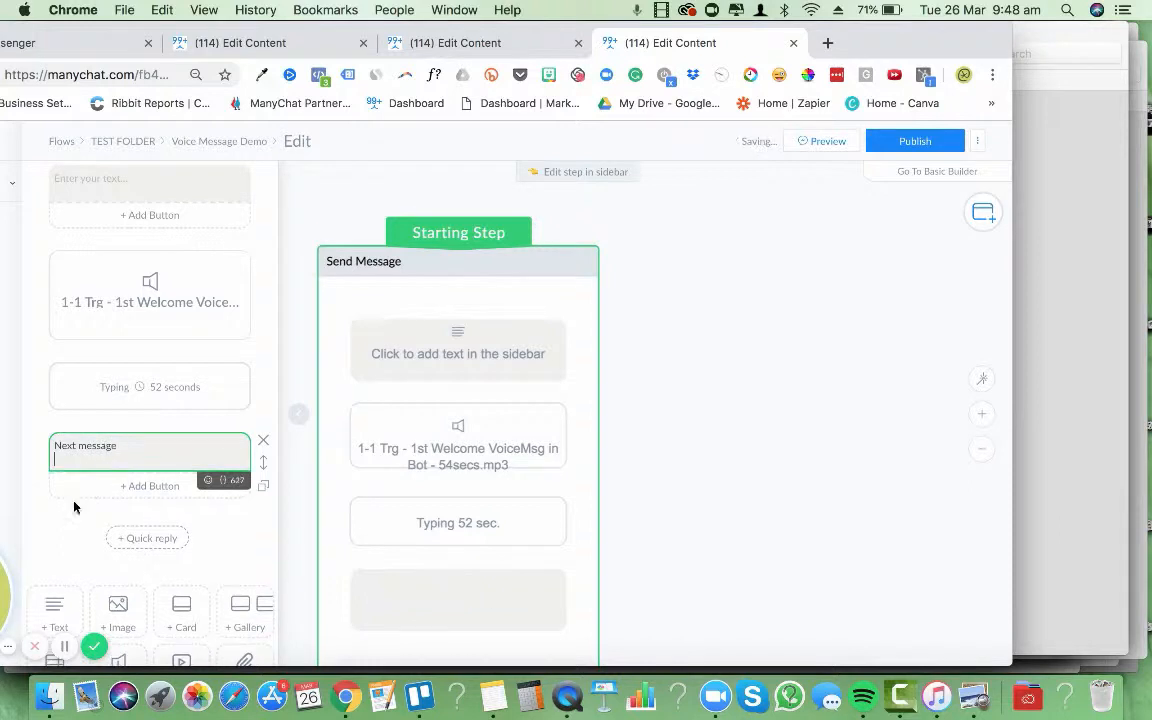
pyautogui.write('test for voice message')
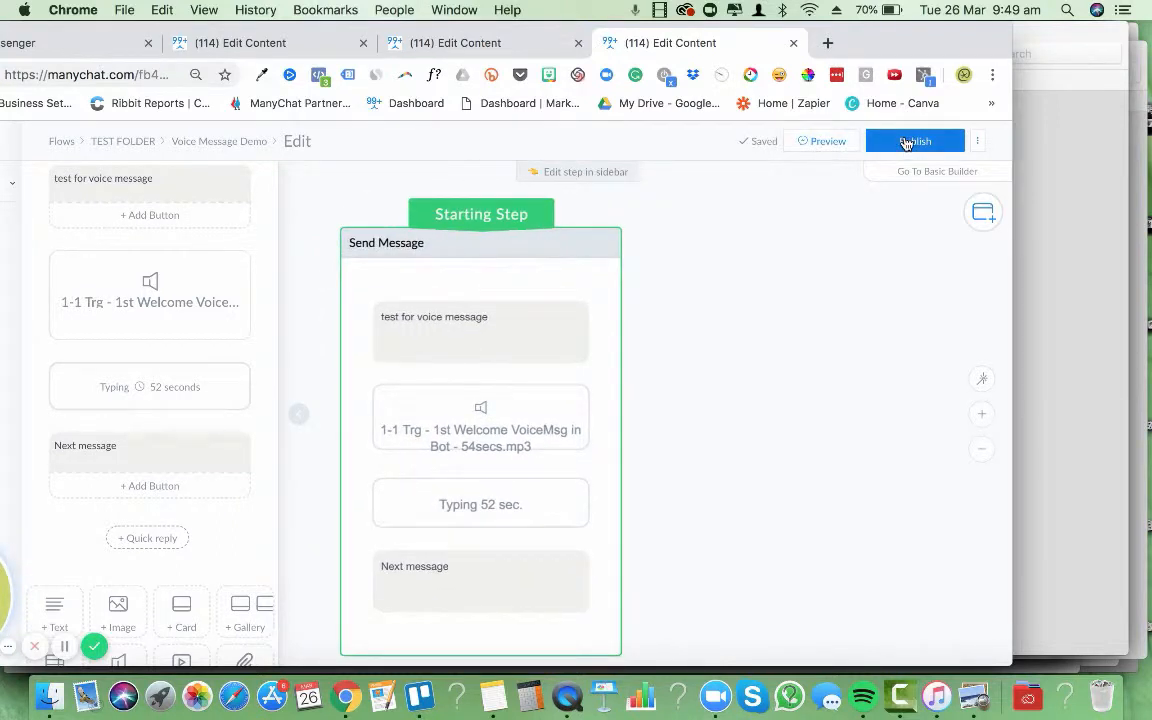
# Step: Send a preview of the Voice Message Demo flow to Messenger and view the mirrored iPhone
pyautogui.click(912, 140)
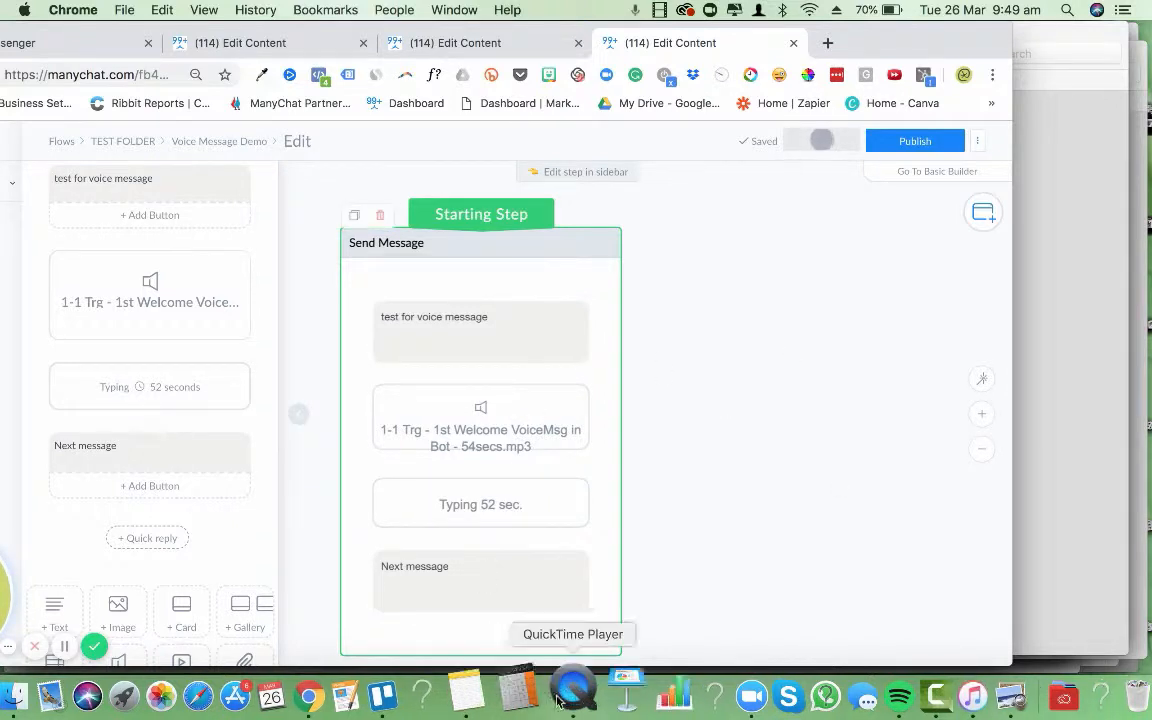
pyautogui.click(572, 692)
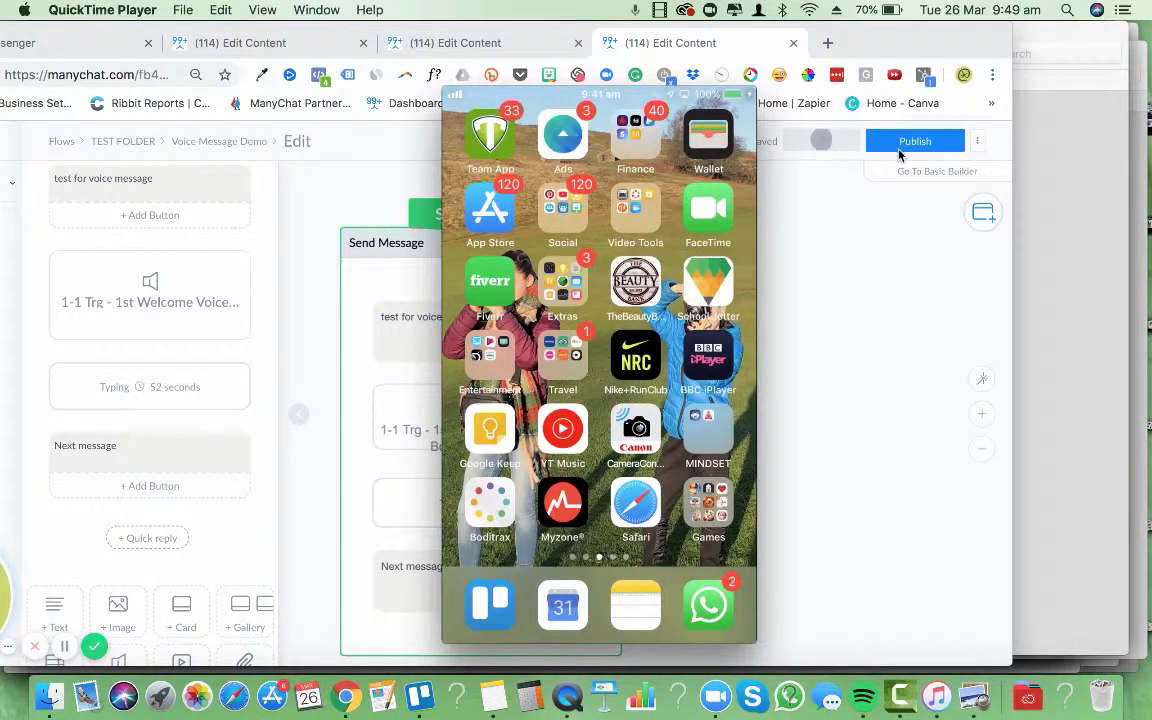
pyautogui.moveTo(858, 262)
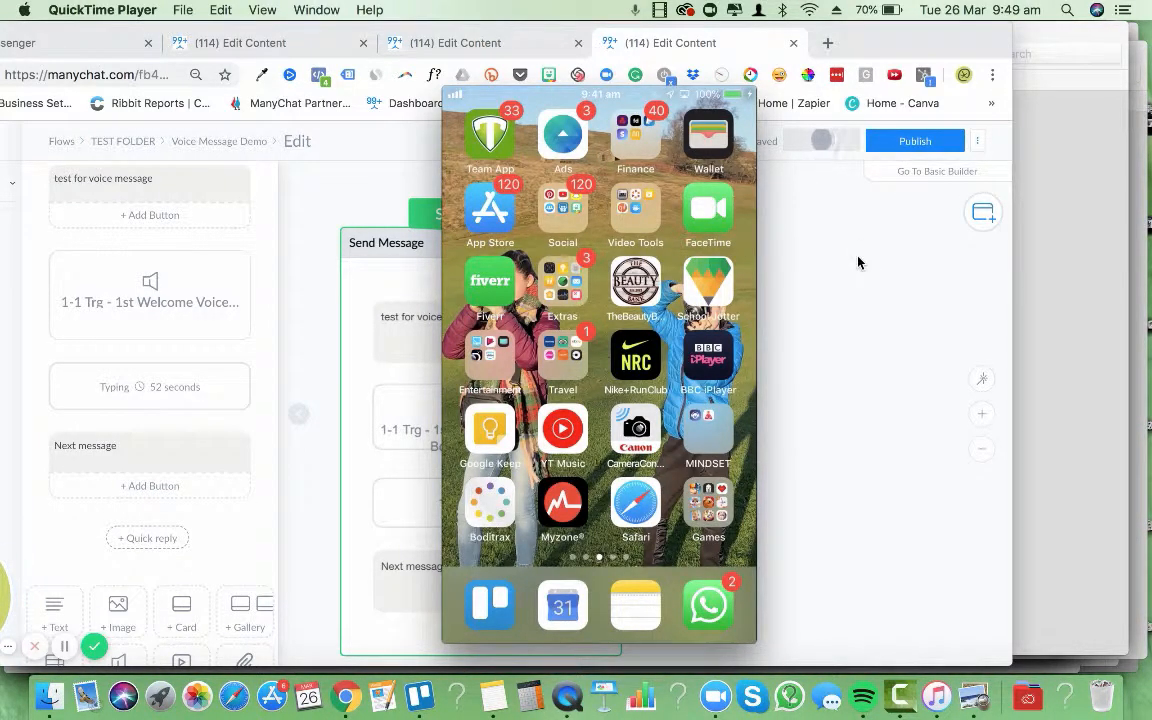
pyautogui.click(828, 140)
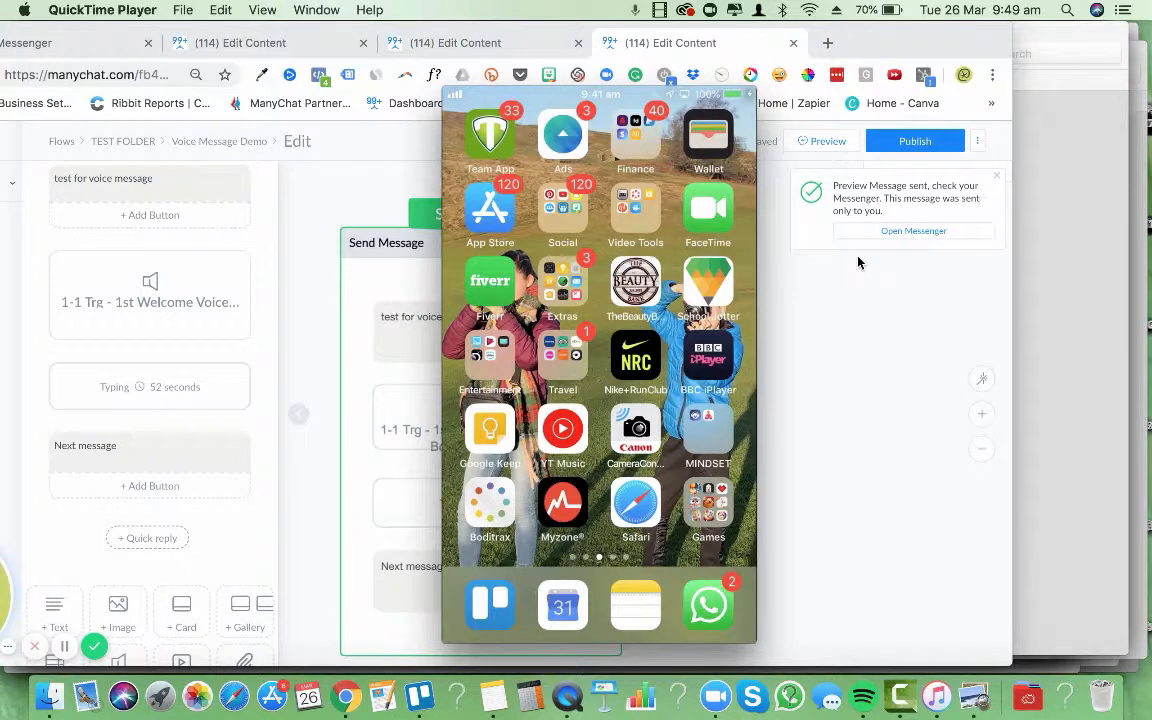
pyautogui.moveTo(896, 424)
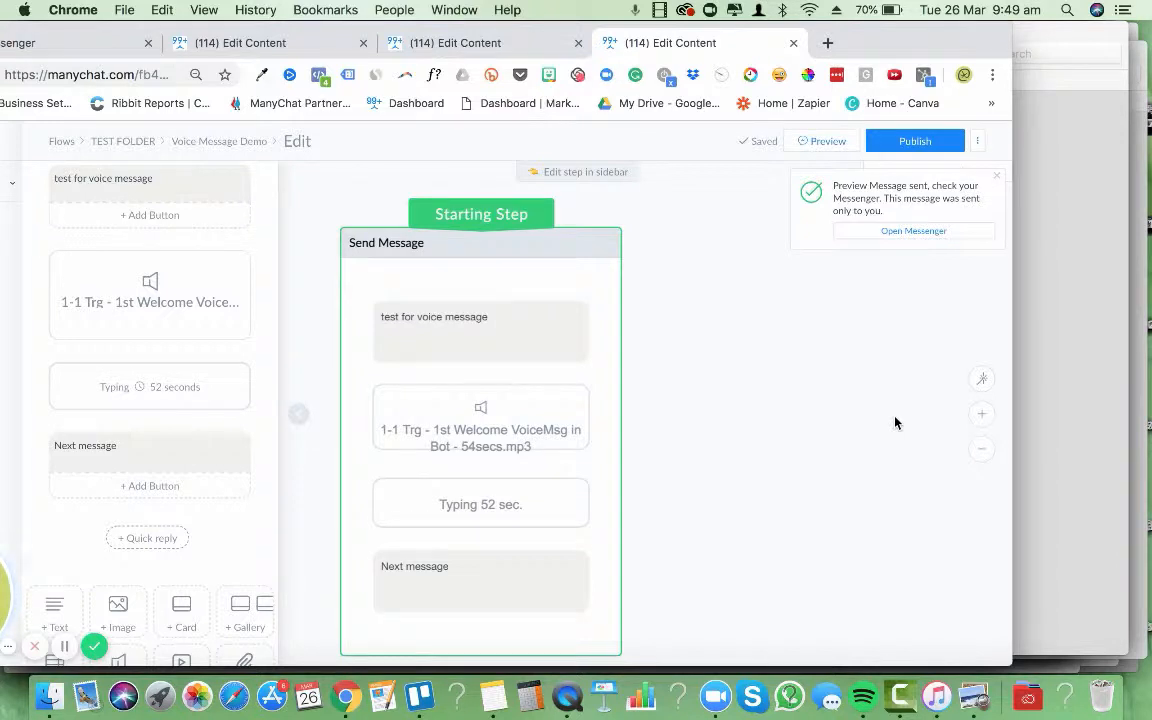
pyautogui.moveTo(568, 690)
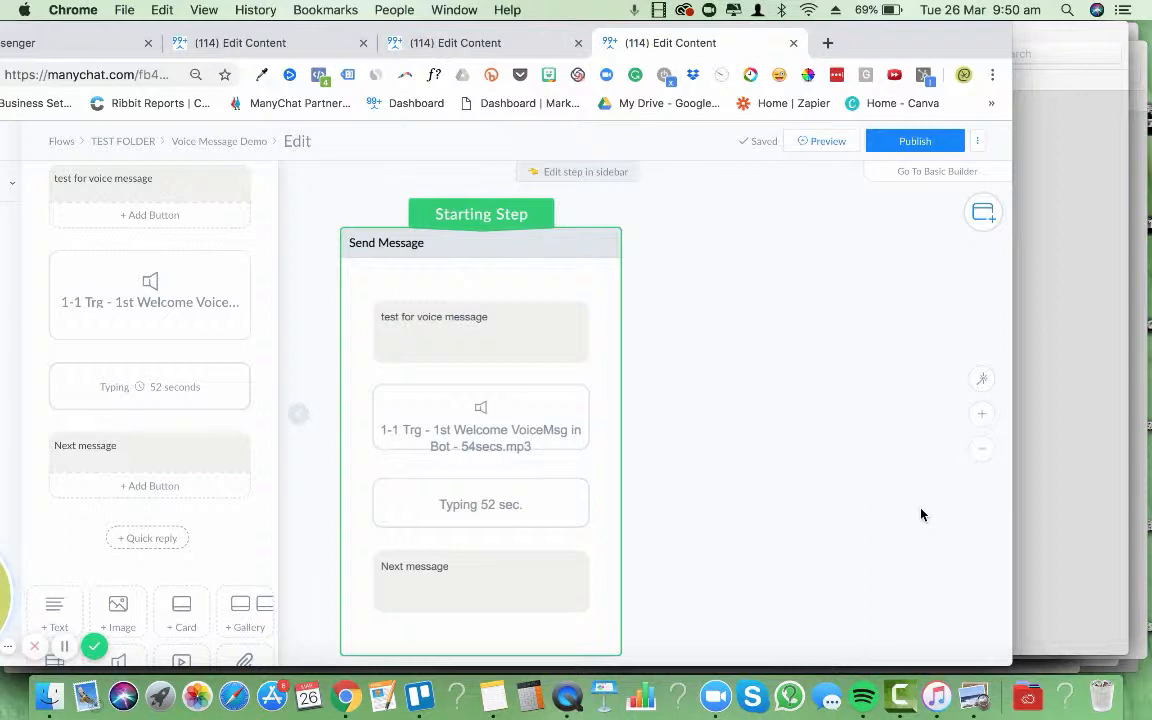
pyautogui.moveTo(744, 422)
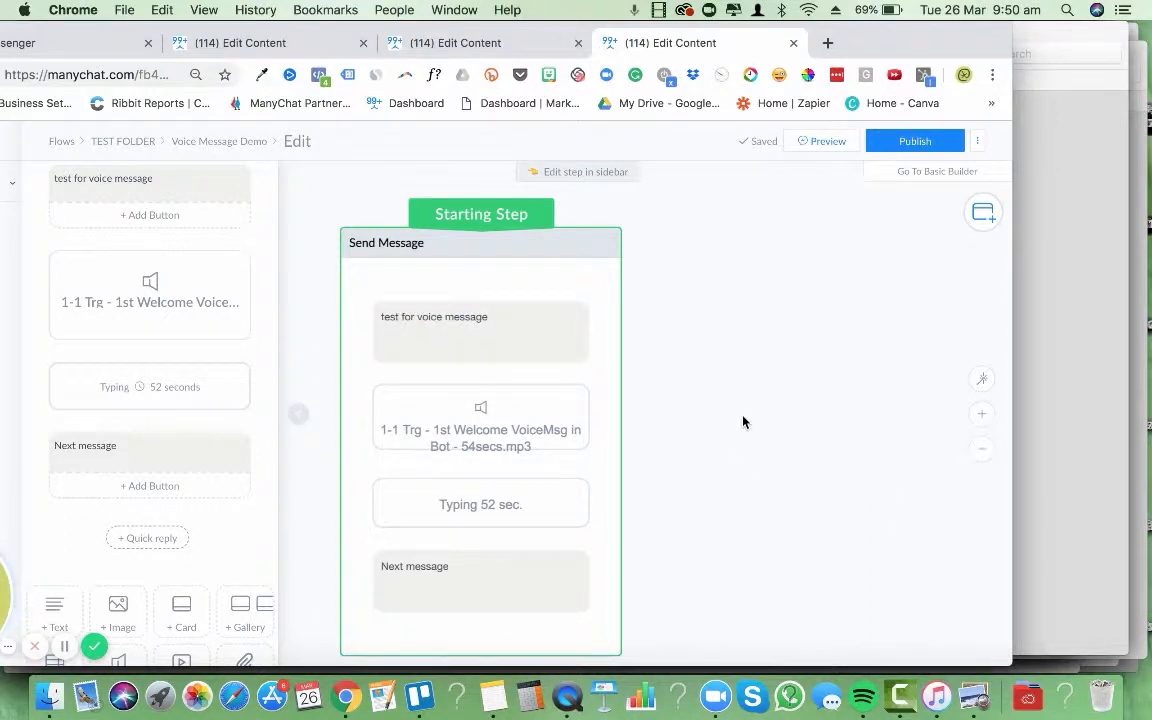